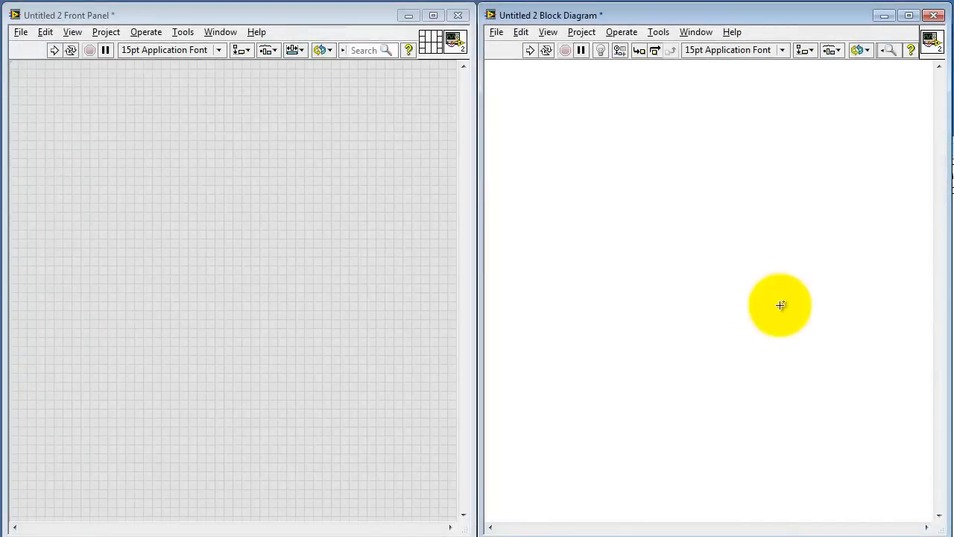
pyautogui.moveTo(523, 114)
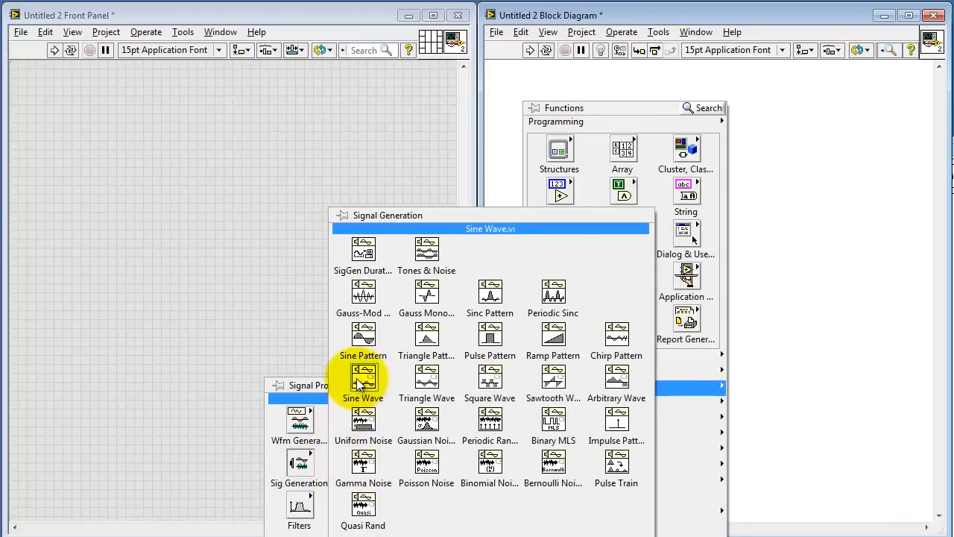
# Drop the Sine Wave VI from Signal Generation onto the empty block diagram
pyautogui.click(363, 380)
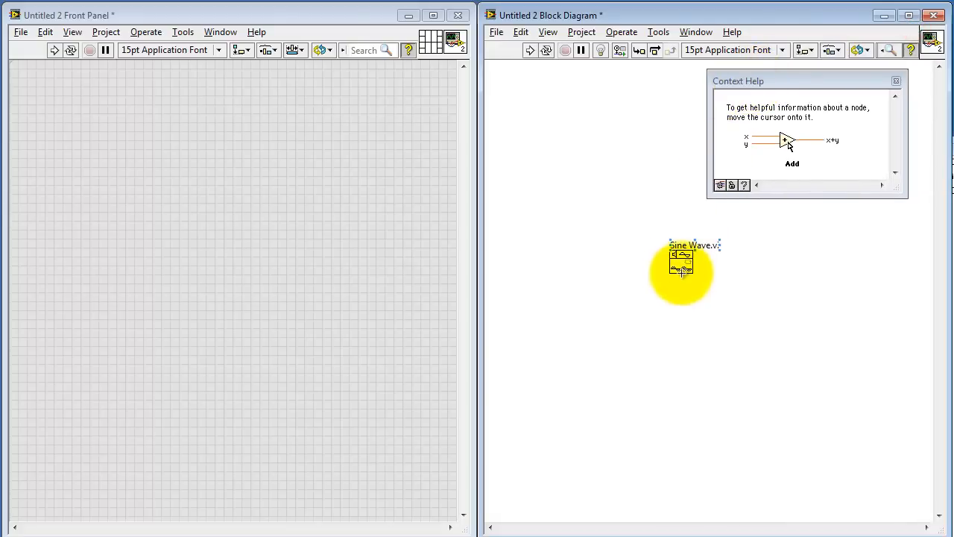
pyautogui.moveTo(700, 259)
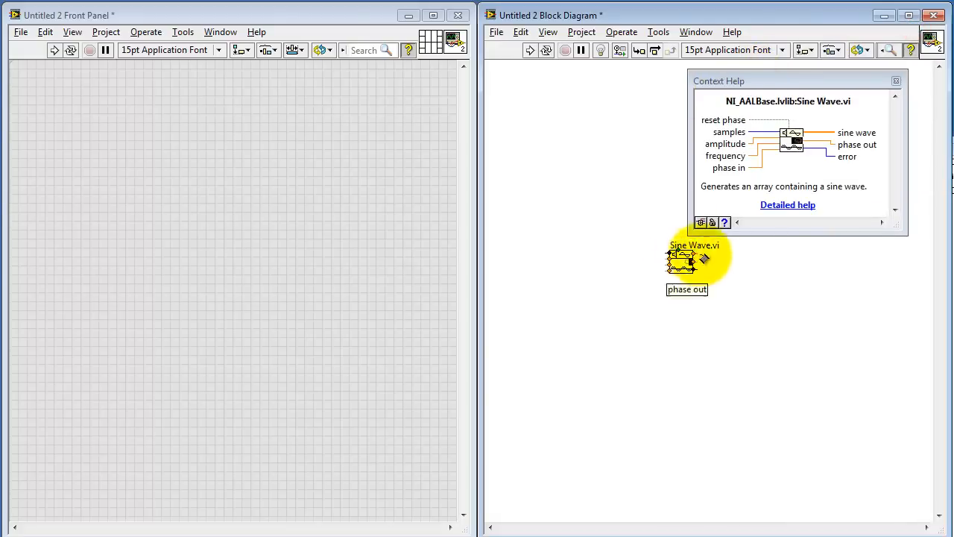
pyautogui.moveTo(730, 141)
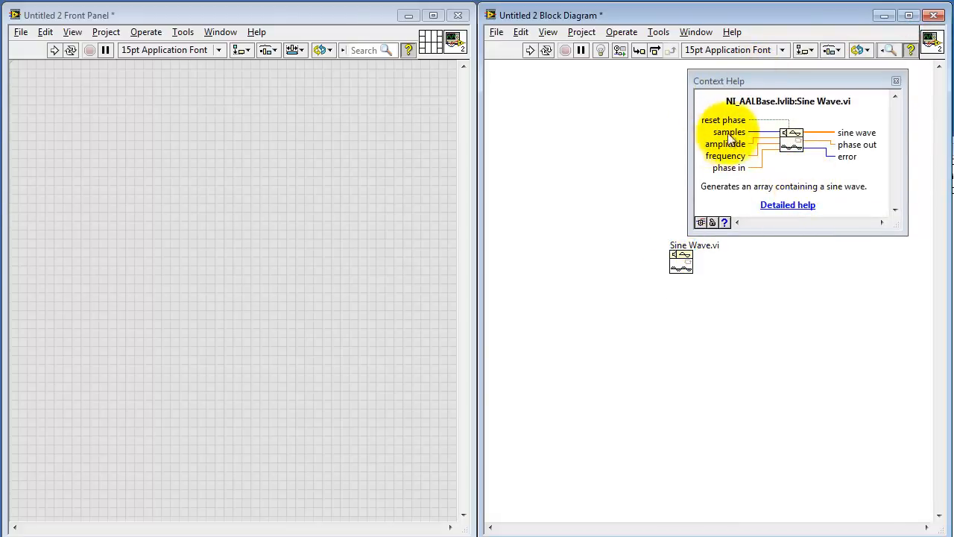
pyautogui.moveTo(699, 166)
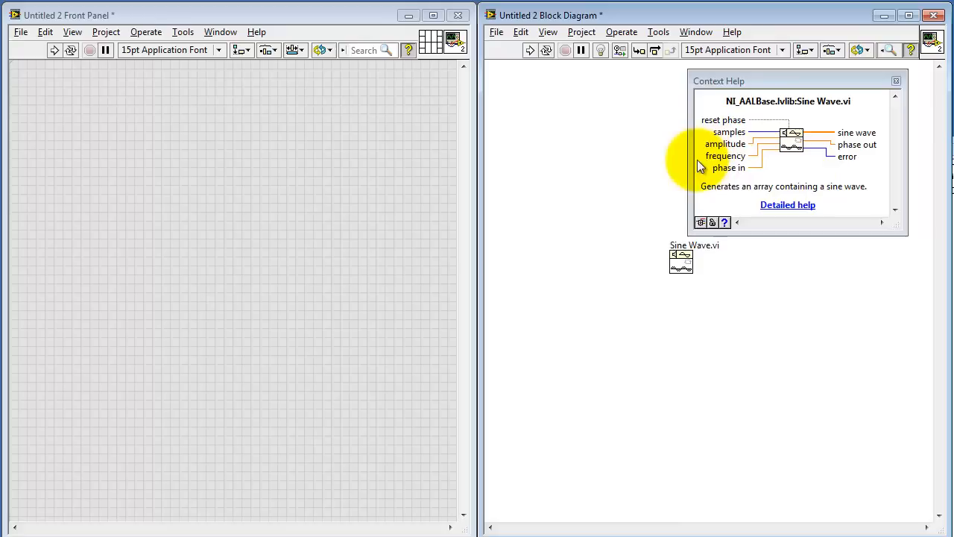
pyautogui.moveTo(737, 155)
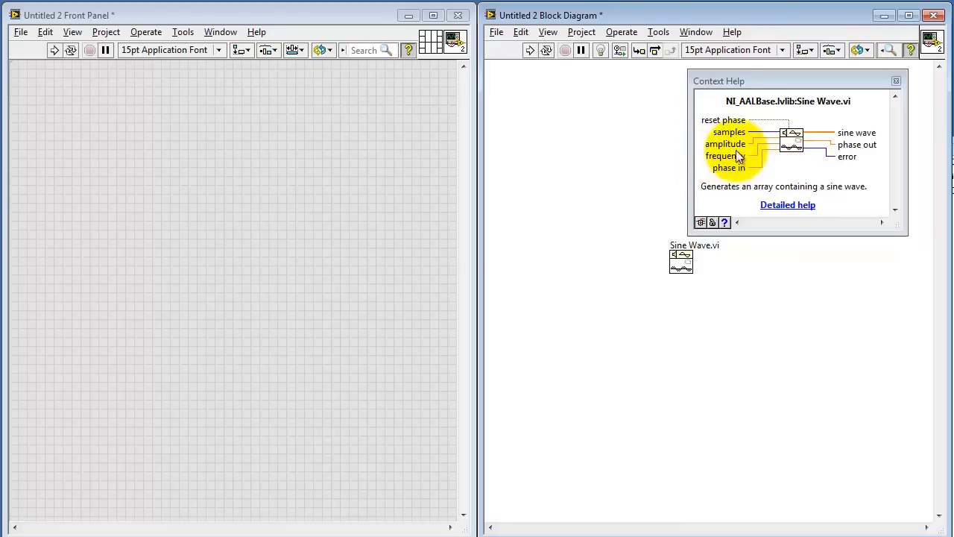
pyautogui.moveTo(787, 209)
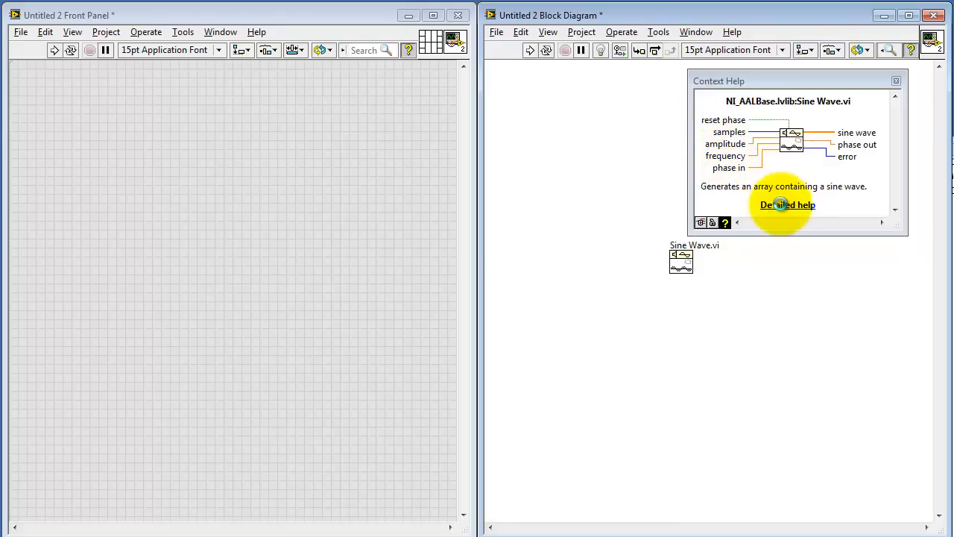
# Read the Sine Wave VI's detailed help page, then close the help window
pyautogui.click(787, 204)
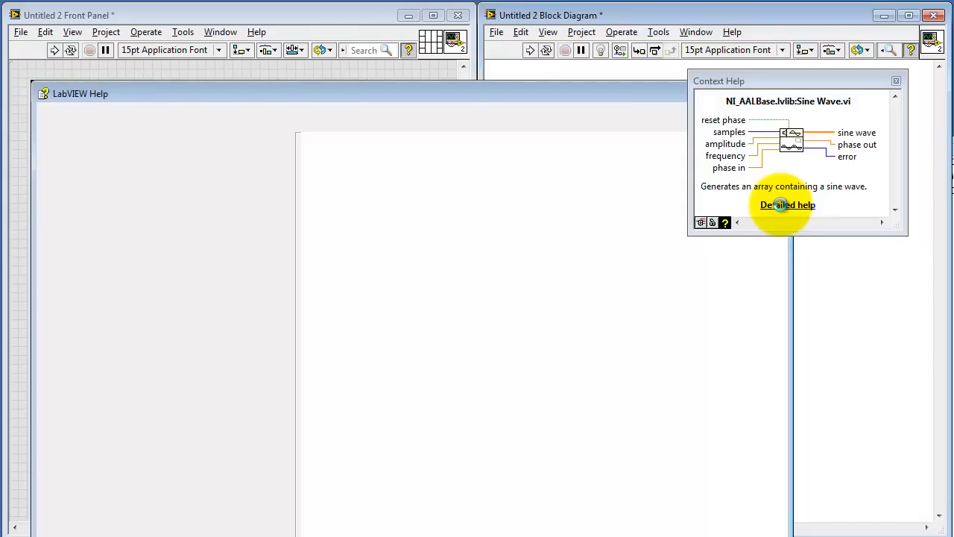
pyautogui.click(787, 204)
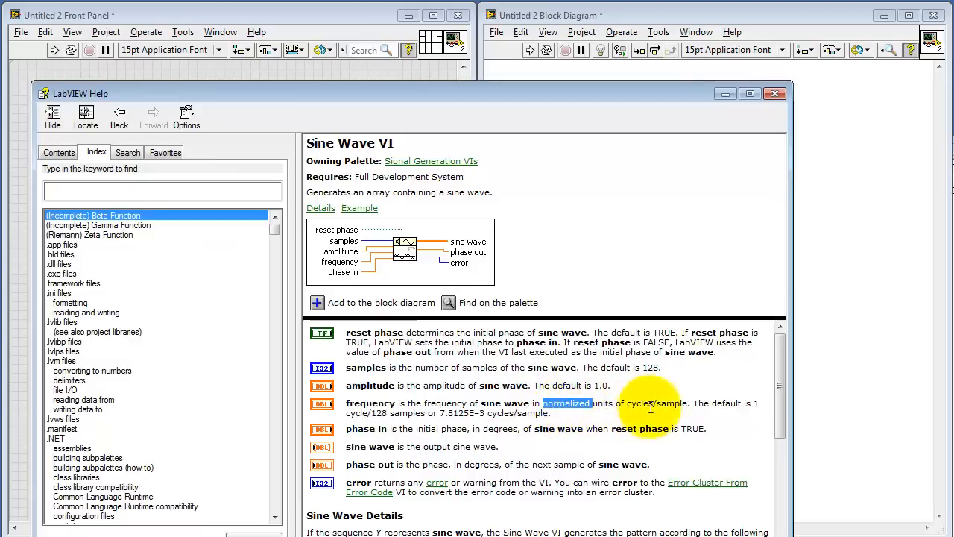
pyautogui.moveTo(678, 402)
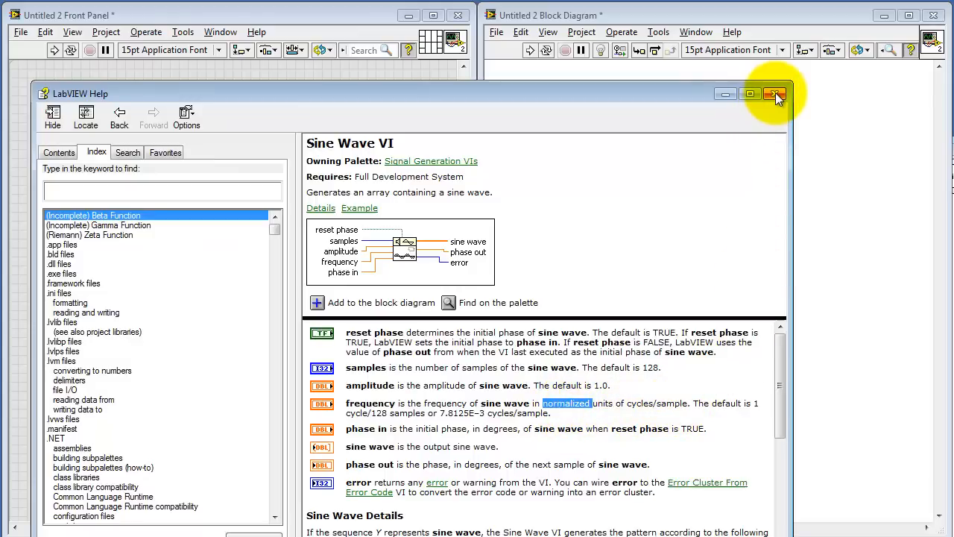
pyautogui.click(777, 94)
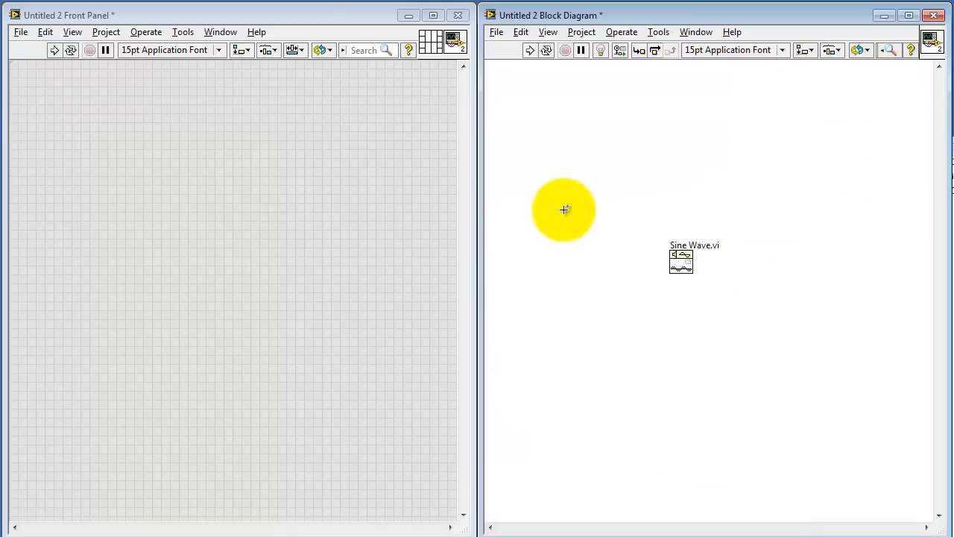
# Place two global variable reads, one for f_s [Hz] and a copy for dur [s]
pyautogui.rightClick(564, 209)
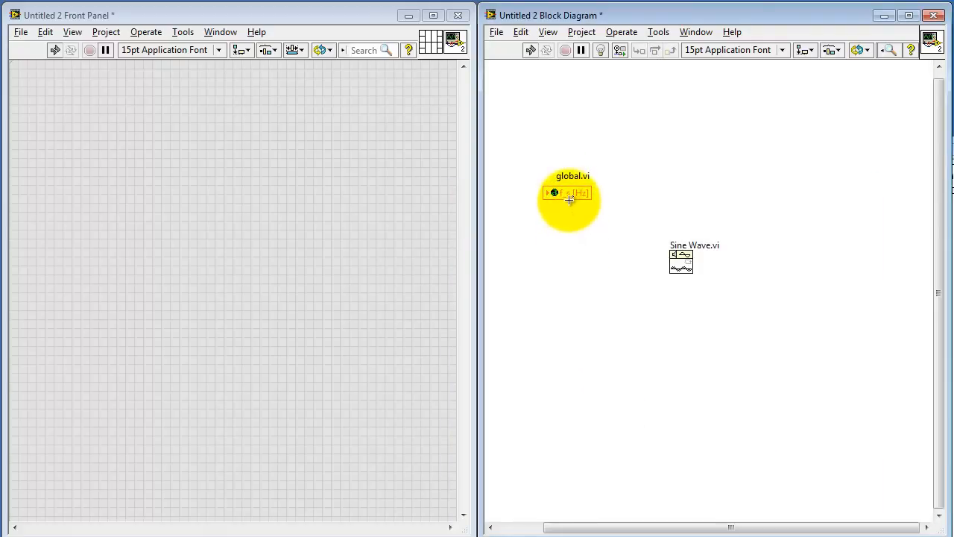
pyautogui.rightClick(568, 192)
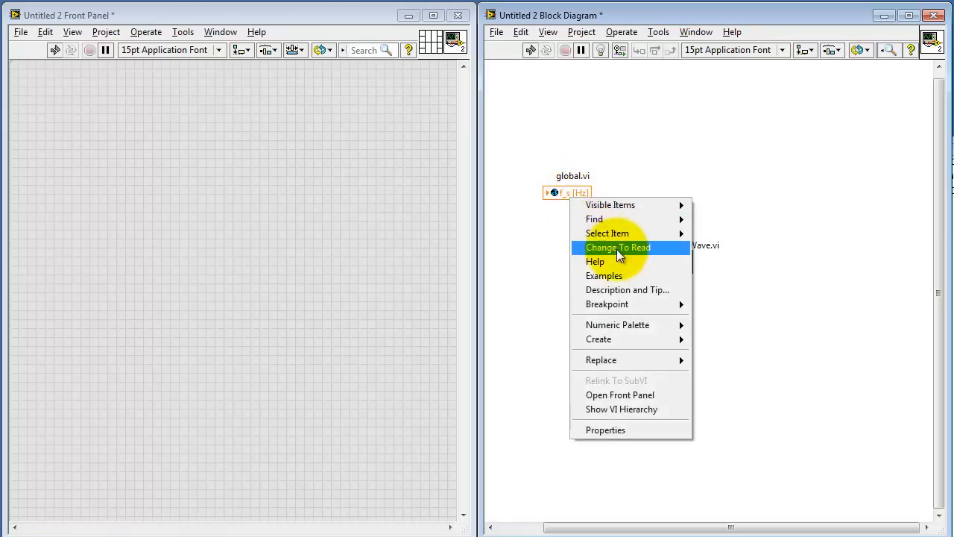
pyautogui.click(617, 247)
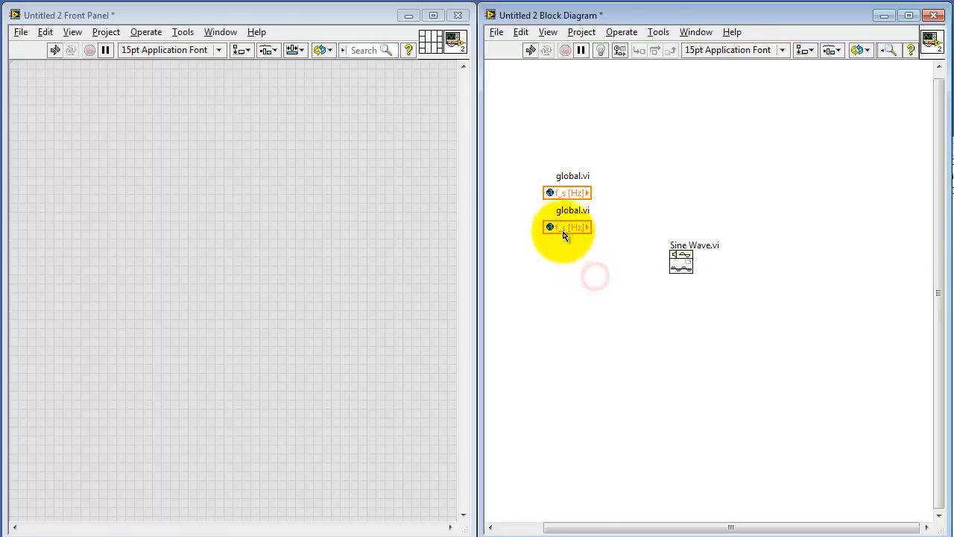
pyautogui.click(568, 226)
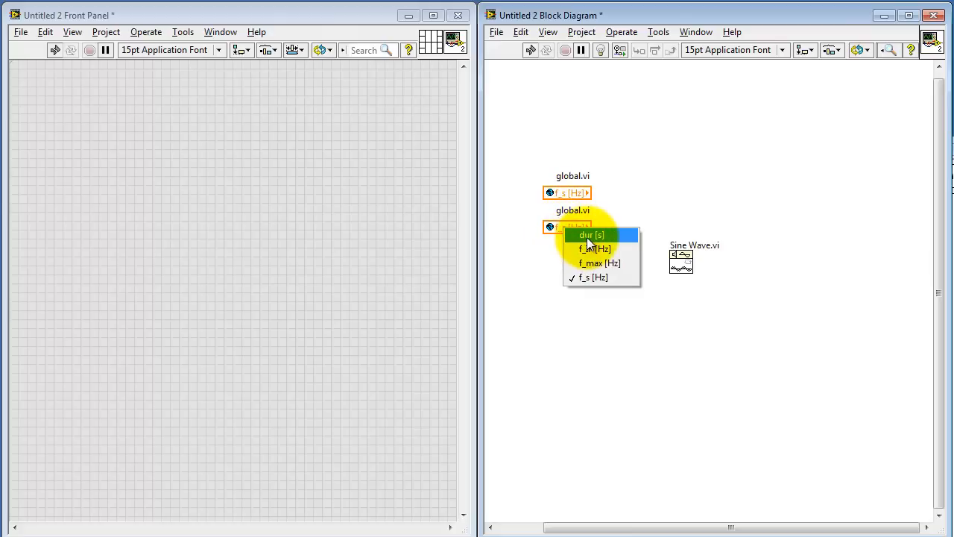
pyautogui.click(590, 235)
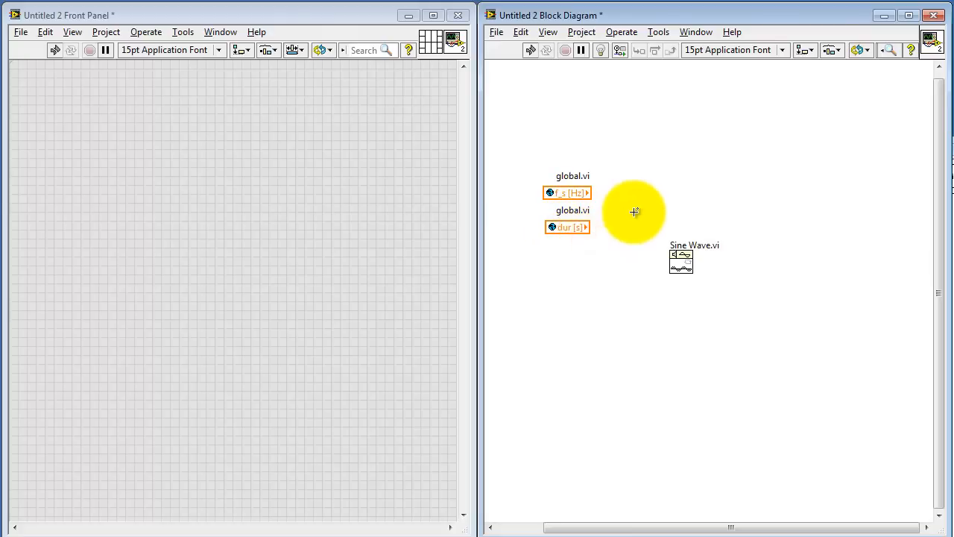
pyautogui.moveTo(607, 199)
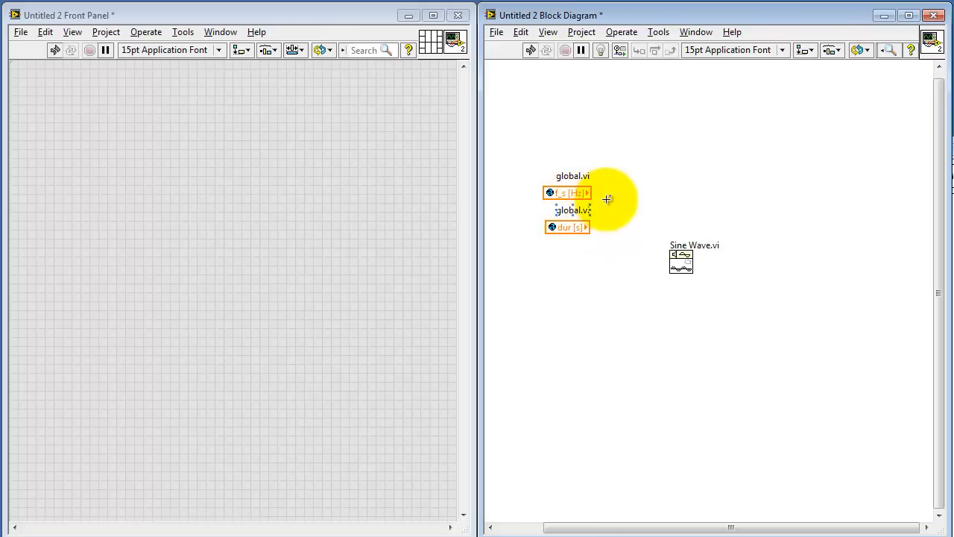
pyautogui.moveTo(539, 243)
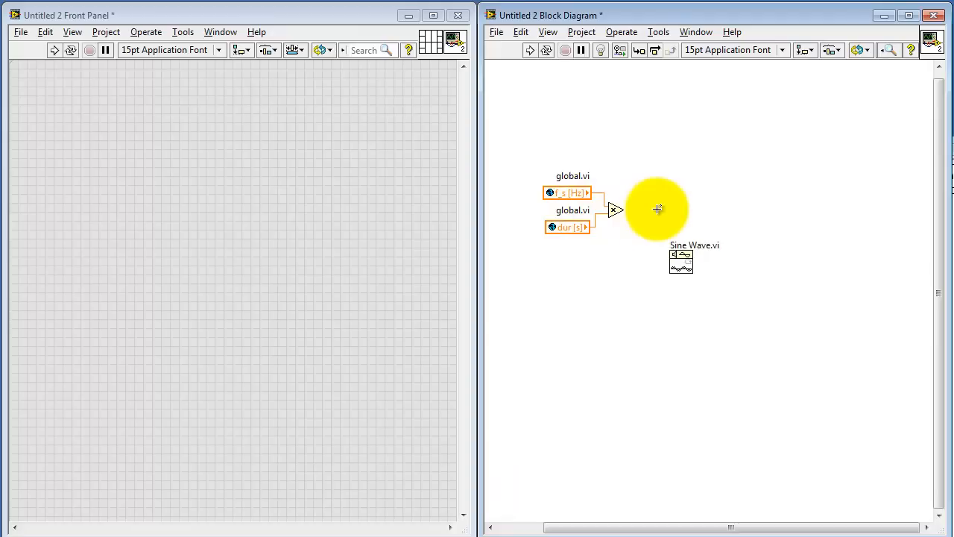
pyautogui.moveTo(633, 216)
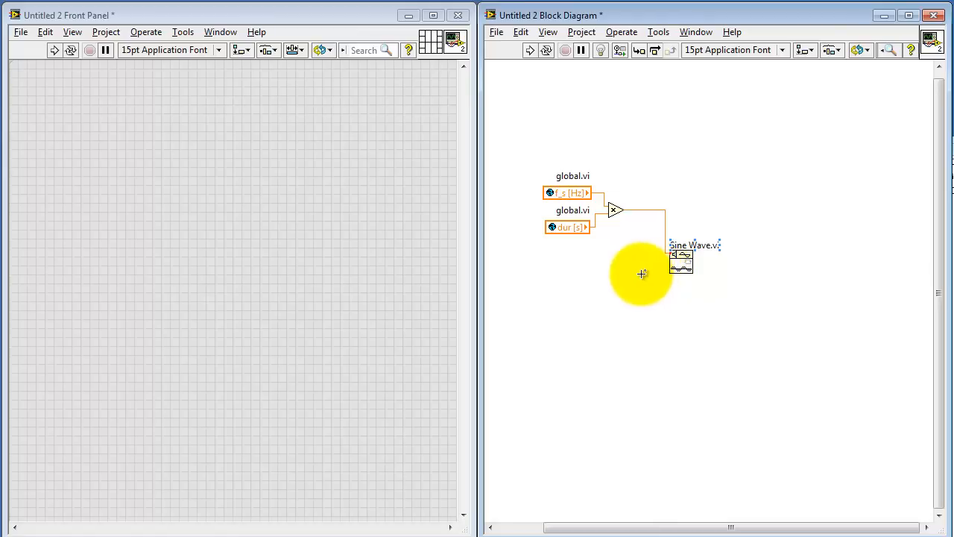
# Insert a To Long Integer conversion on the product wire feeding Sine Wave.vi
pyautogui.rightClick(642, 273)
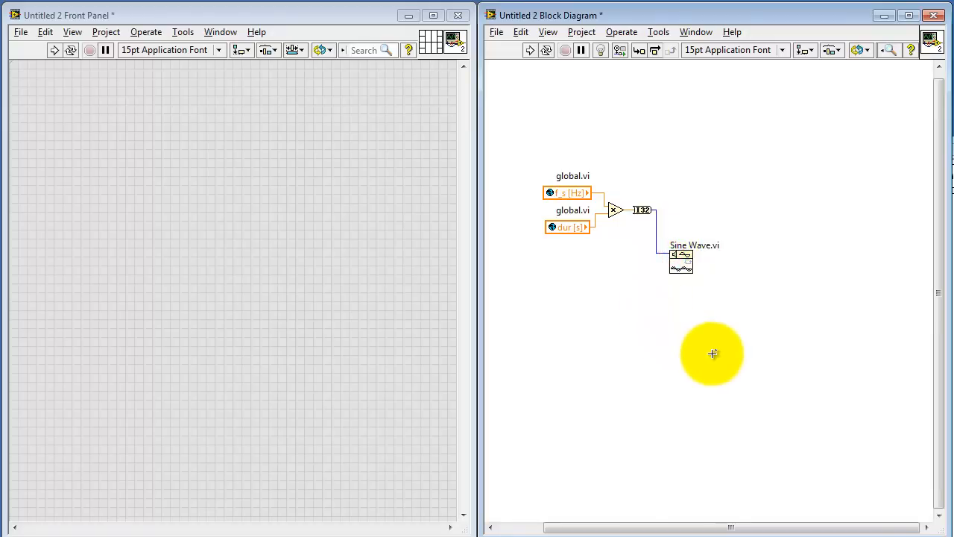
pyautogui.rightClick(157, 234)
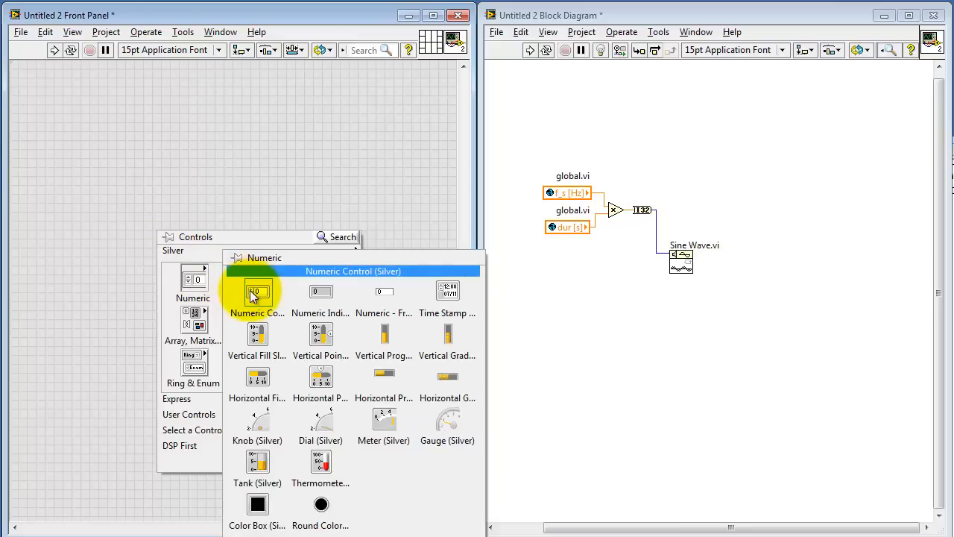
# Add a numeric control labelled f0 [Hz] and move its terminal beside the globals
pyautogui.click(257, 291)
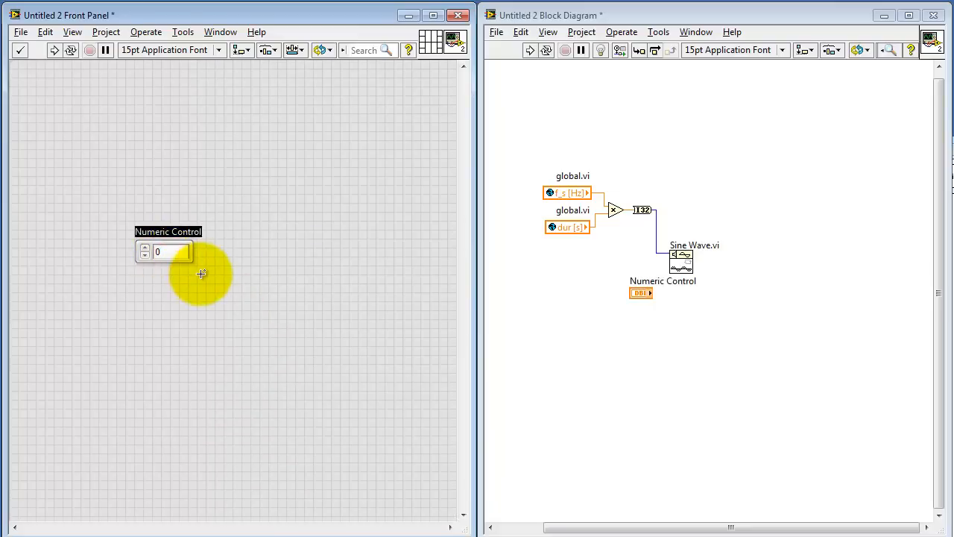
pyautogui.write('f0')
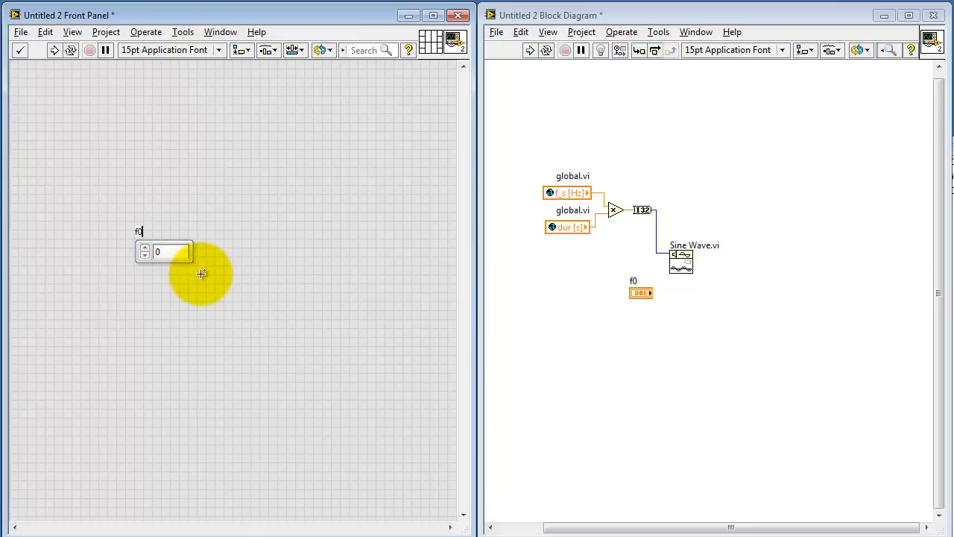
pyautogui.write('[Hz')
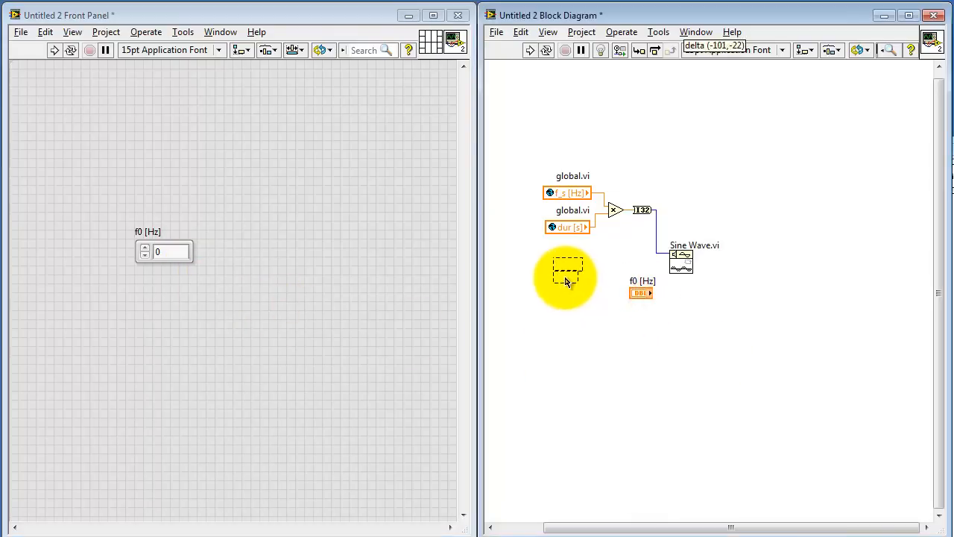
pyautogui.moveTo(641, 292); pyautogui.dragTo(563, 275)
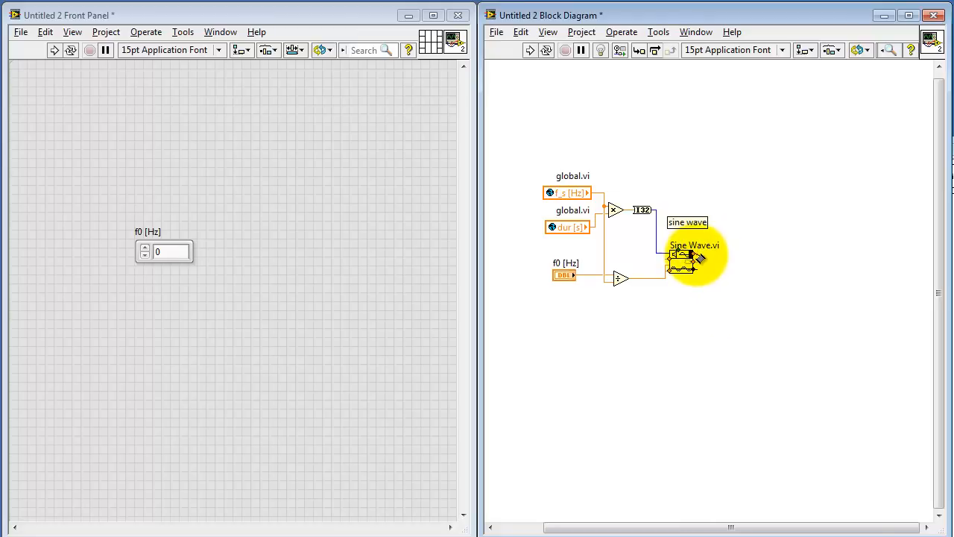
pyautogui.rightClick(282, 246)
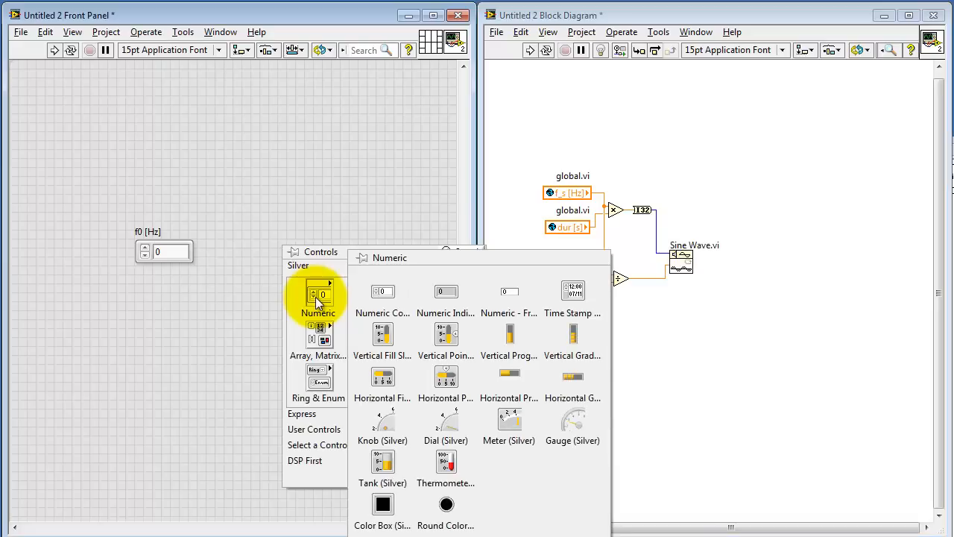
pyautogui.moveTo(302, 344)
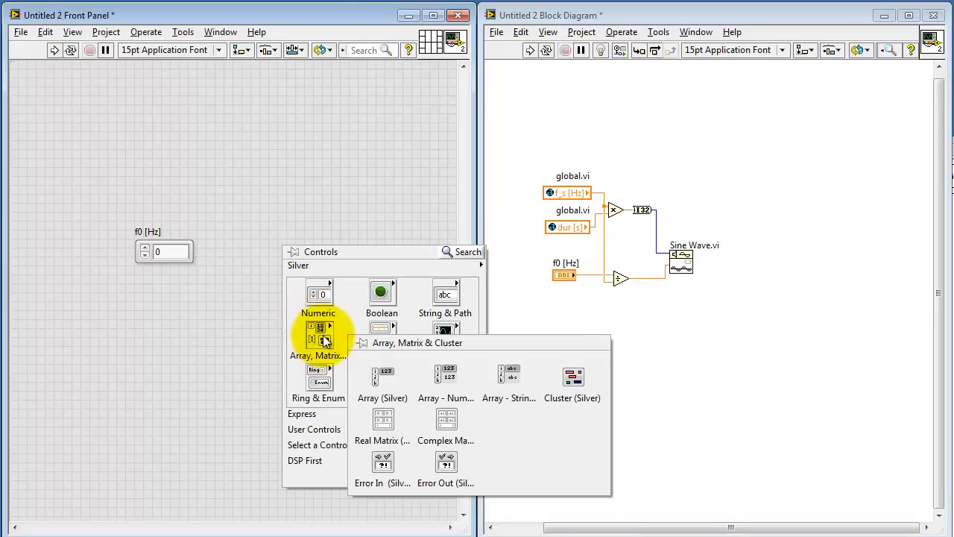
pyautogui.moveTo(383, 377)
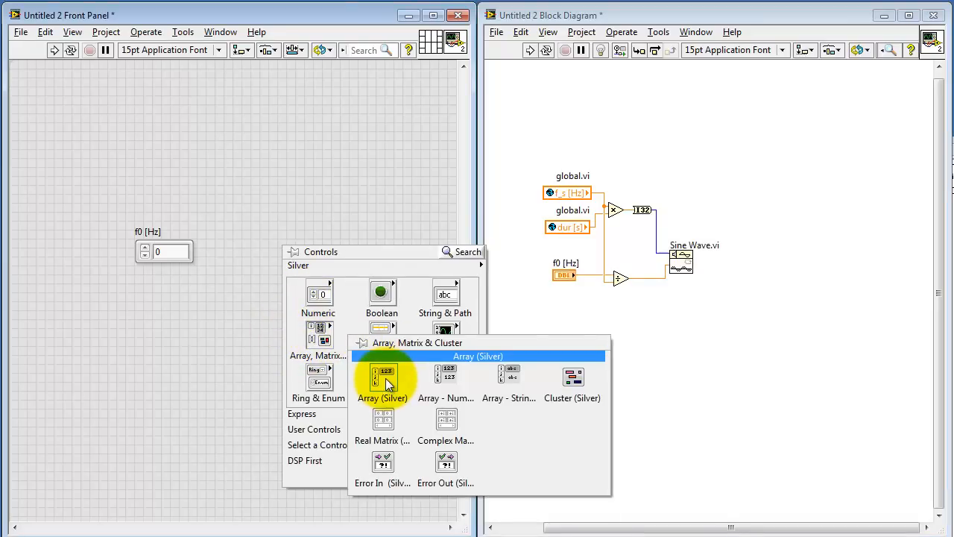
# Add a numeric array labelled out and change its terminal to an indicator
pyautogui.click(383, 377)
pyautogui.write('ou')
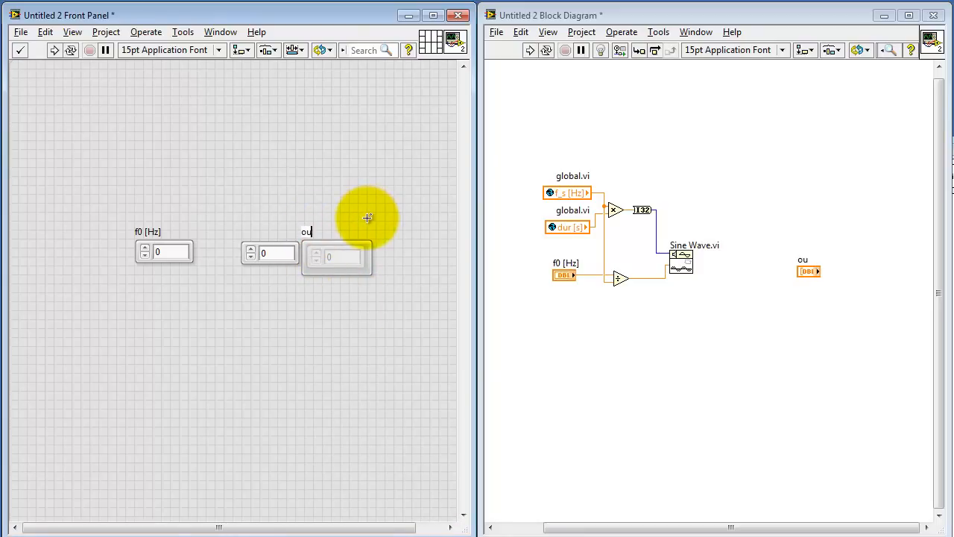
pyautogui.moveTo(797, 324)
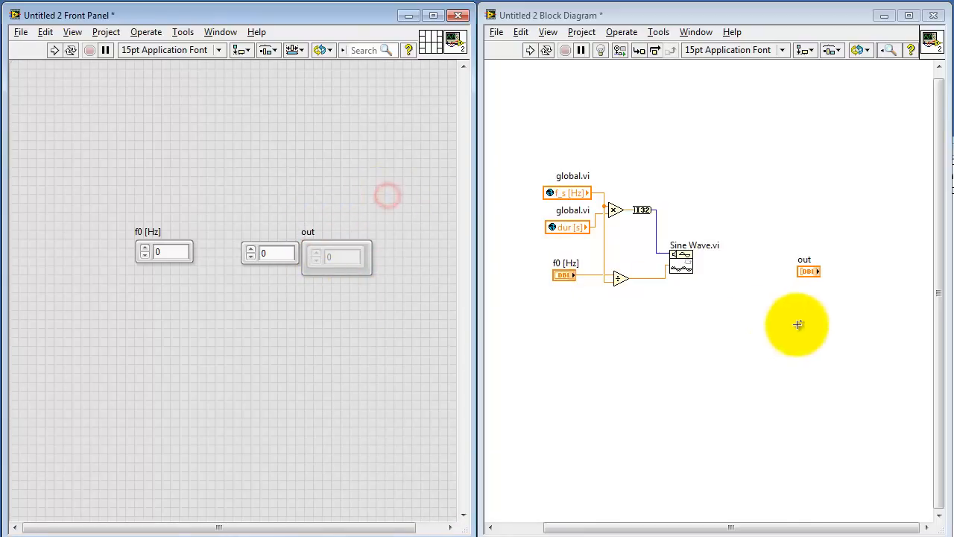
pyautogui.rightClick(808, 271)
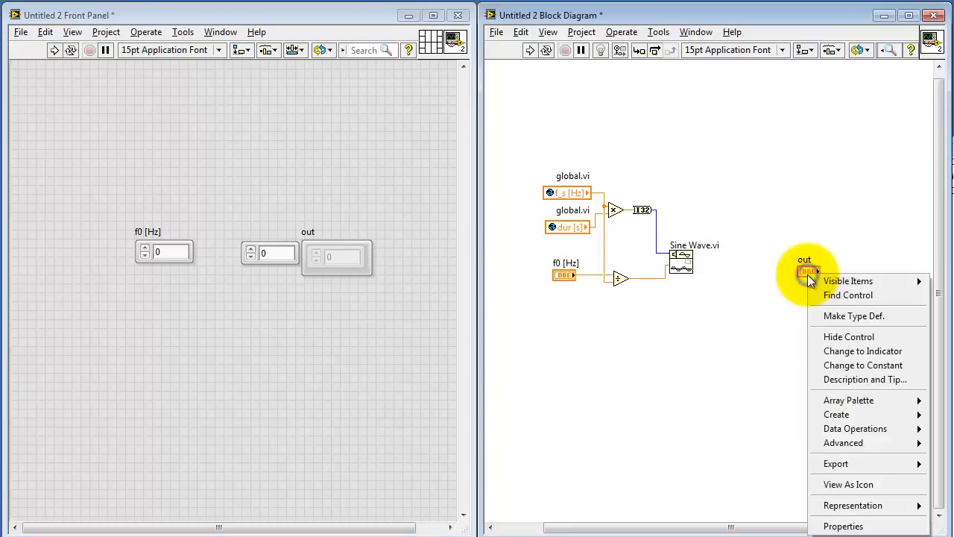
pyautogui.moveTo(853, 315)
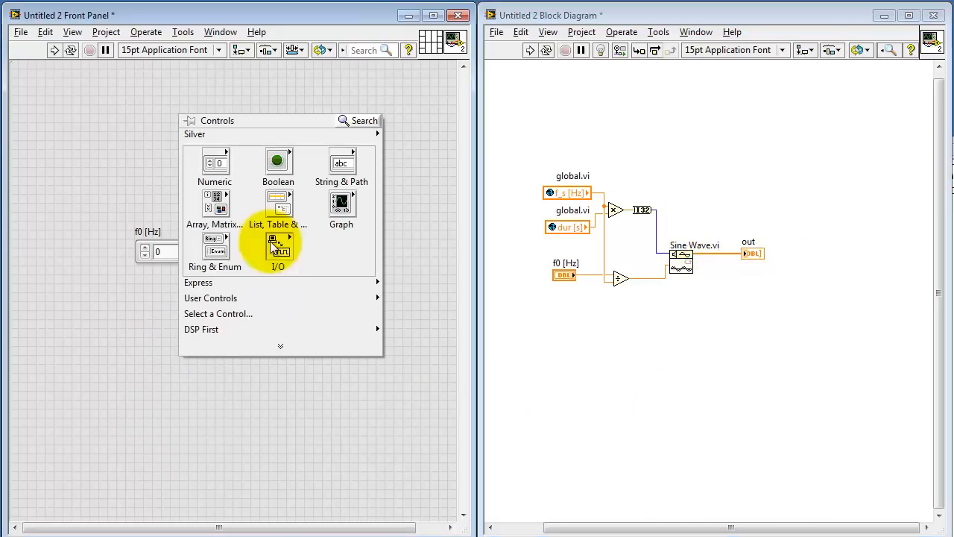
# Add a Waveform Graph below out and run the VI with f0 at 500
pyautogui.click(341, 202)
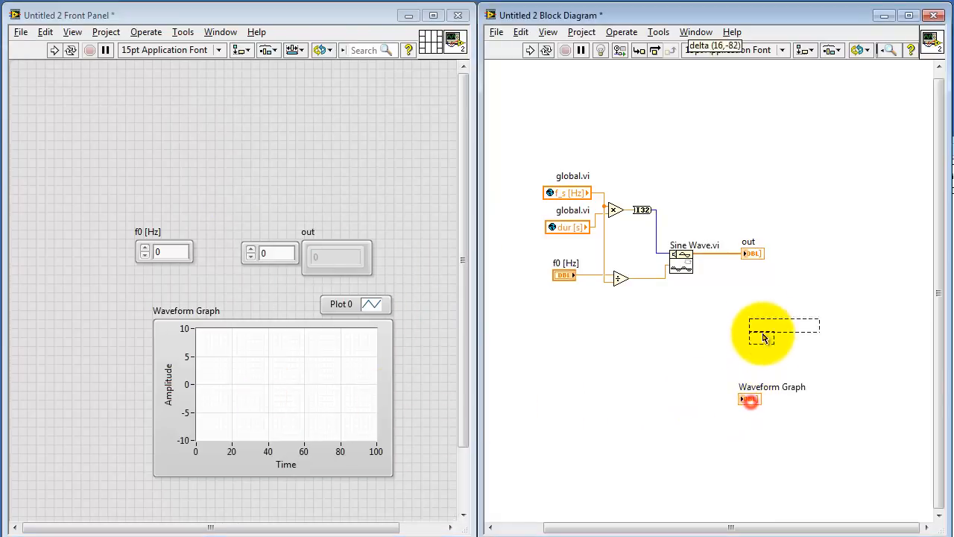
pyautogui.moveTo(749, 398); pyautogui.dragTo(749, 298)
pyautogui.write('500')
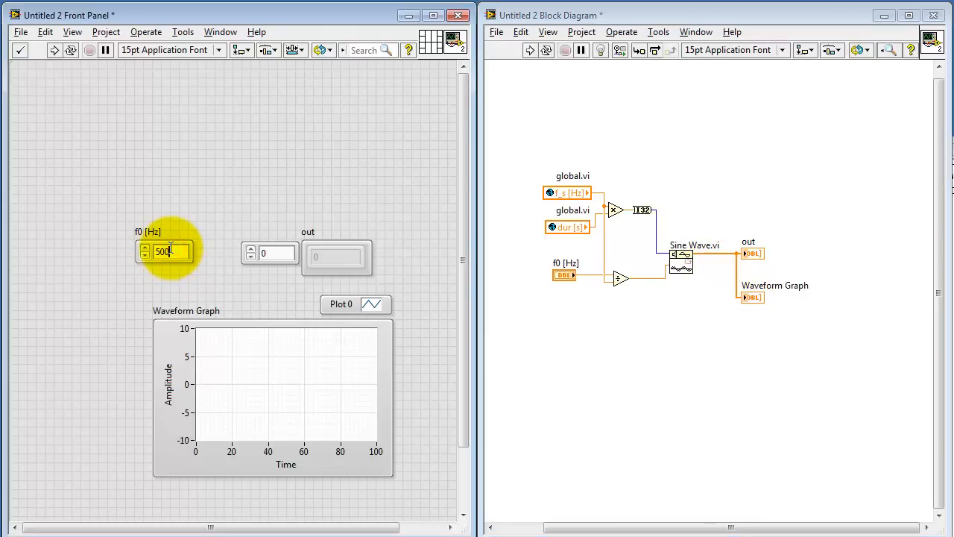
pyautogui.click(54, 50)
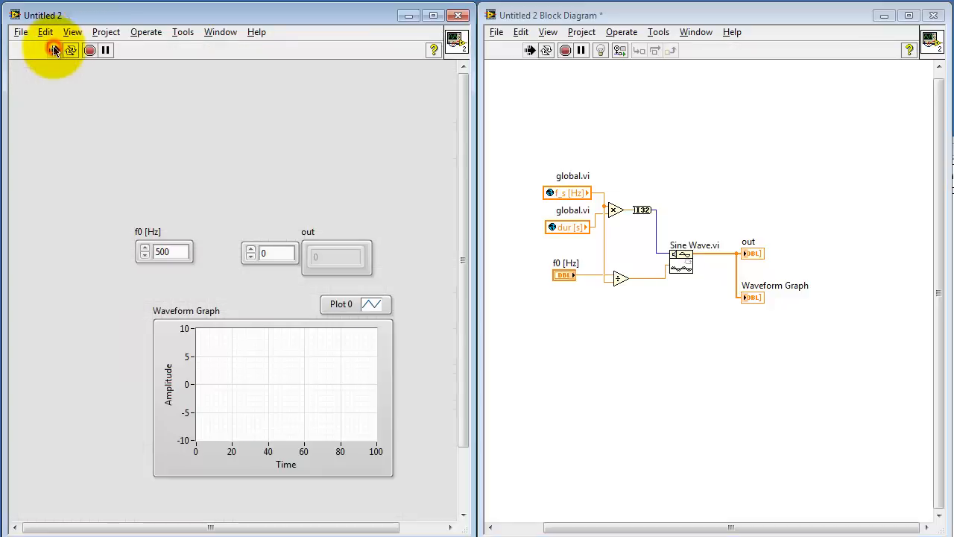
pyautogui.click(54, 50)
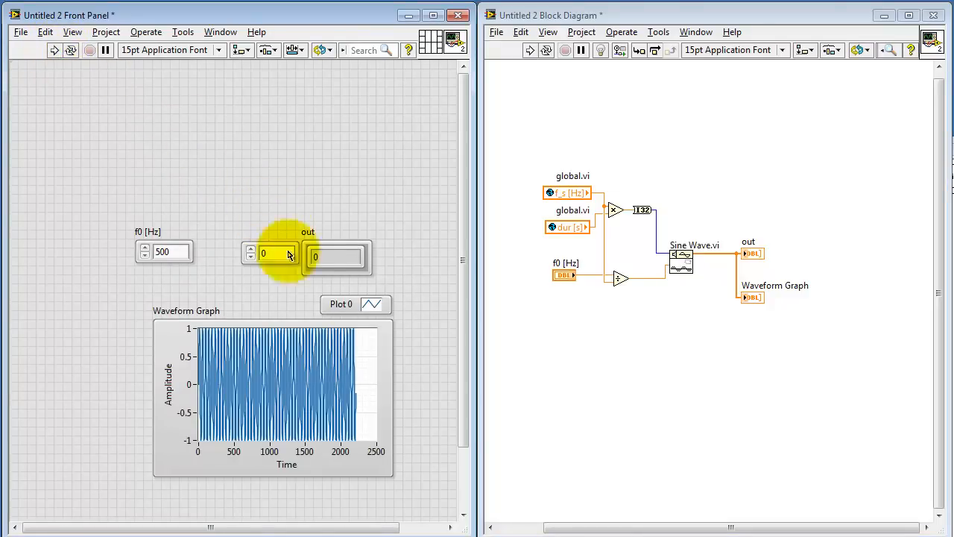
pyautogui.moveTo(377, 477)
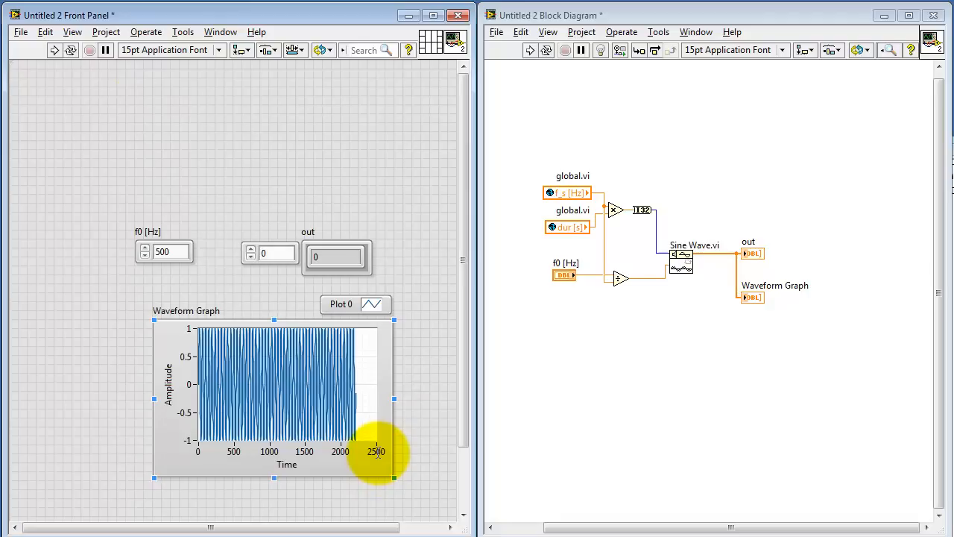
pyautogui.moveTo(198, 399)
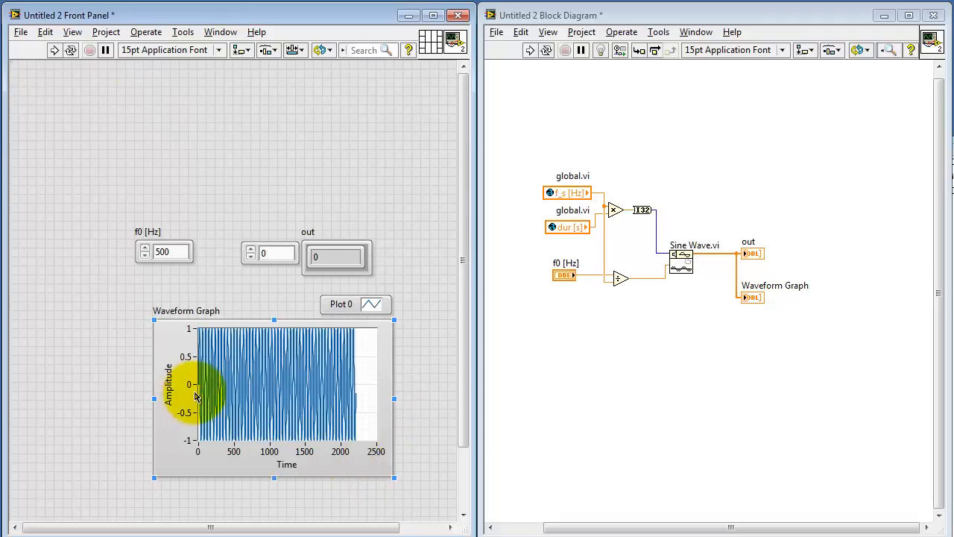
pyautogui.moveTo(379, 451)
pyautogui.write('100')
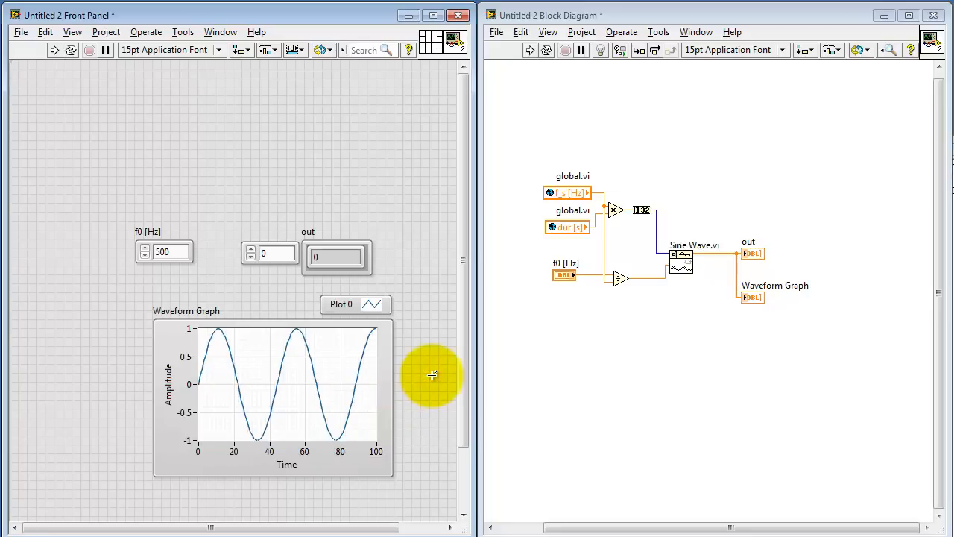
pyautogui.moveTo(858, 343)
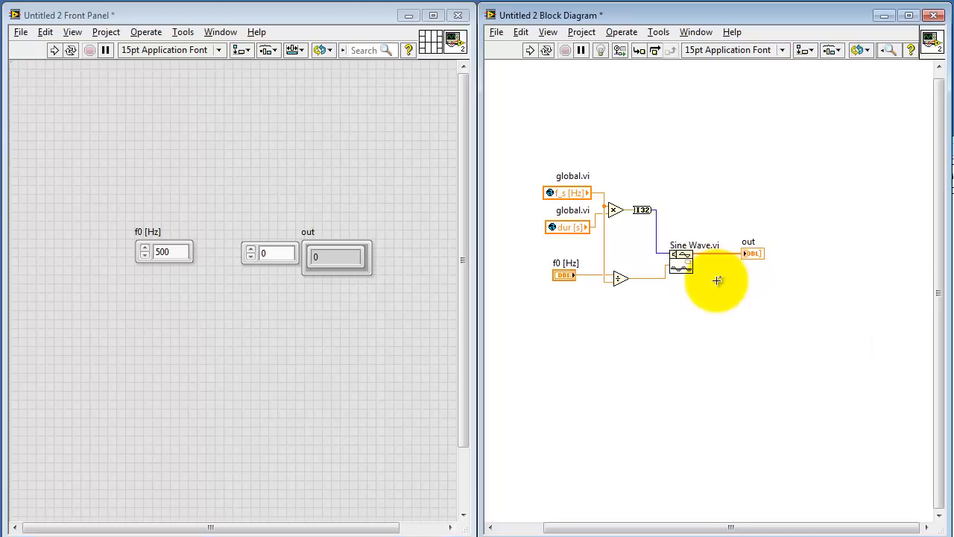
pyautogui.moveTo(718, 324)
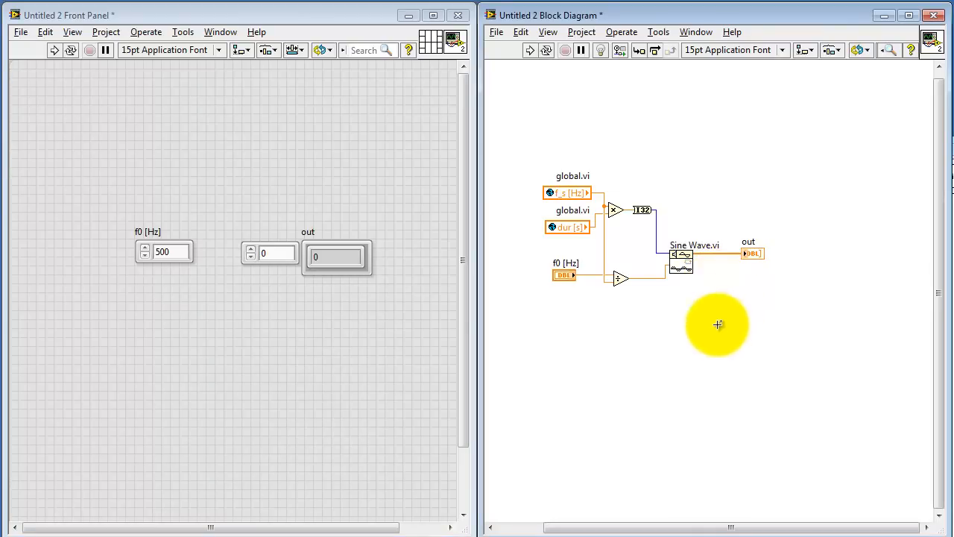
pyautogui.moveTo(466, 56)
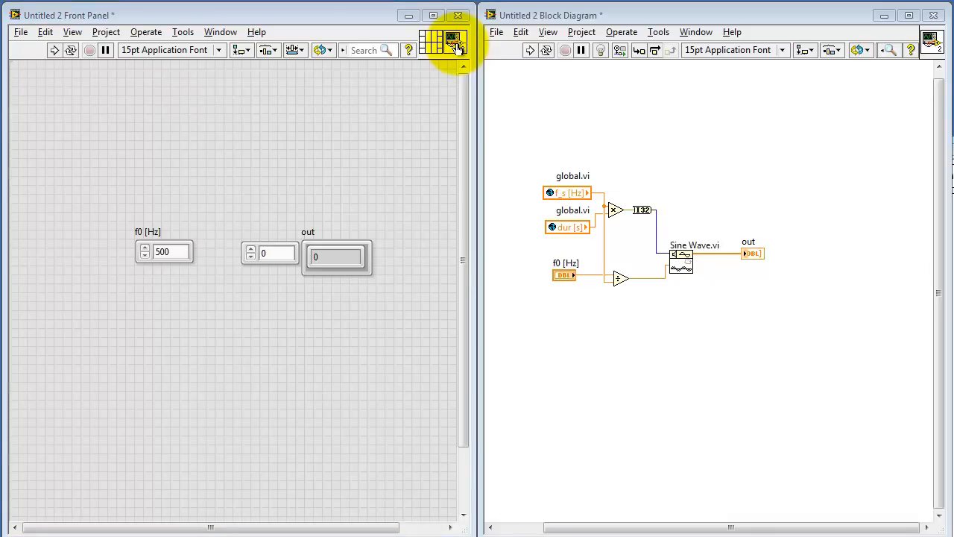
# Replace the icon artwork with the text 'sine' at font size 12
pyautogui.click(454, 42)
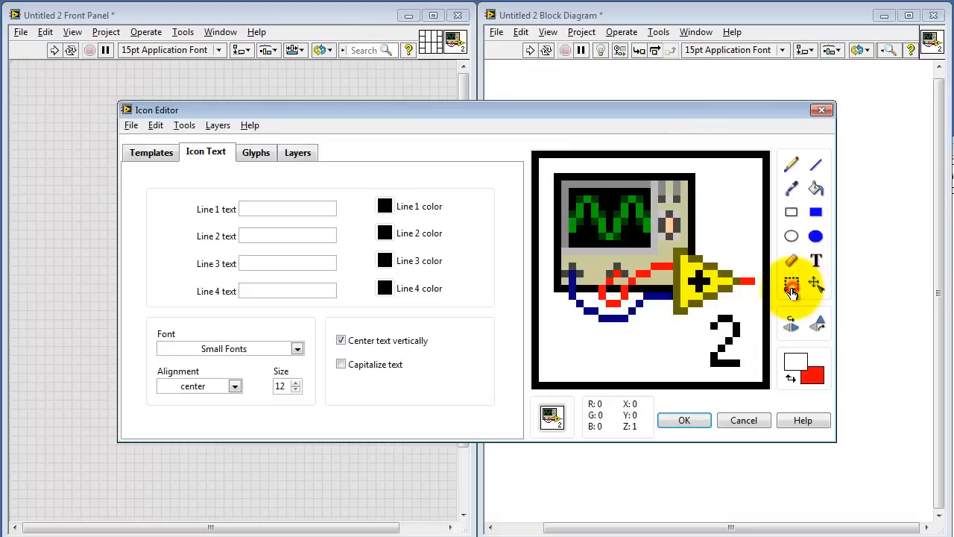
pyautogui.click(791, 283)
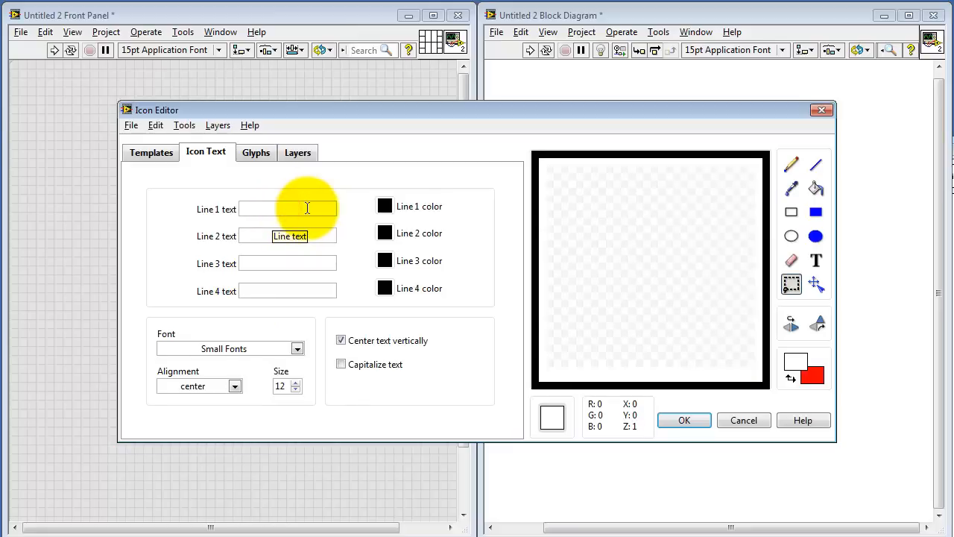
pyautogui.write('sine')
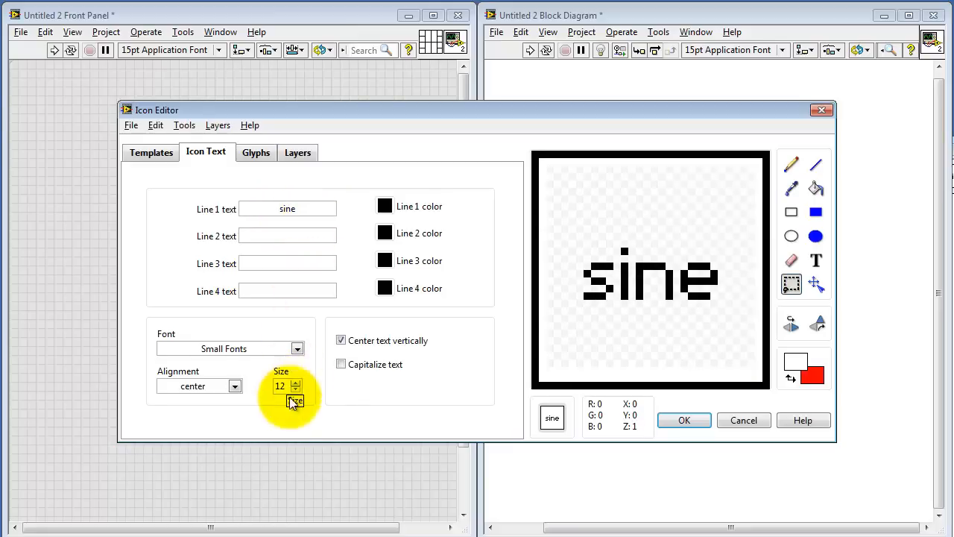
pyautogui.click(295, 382)
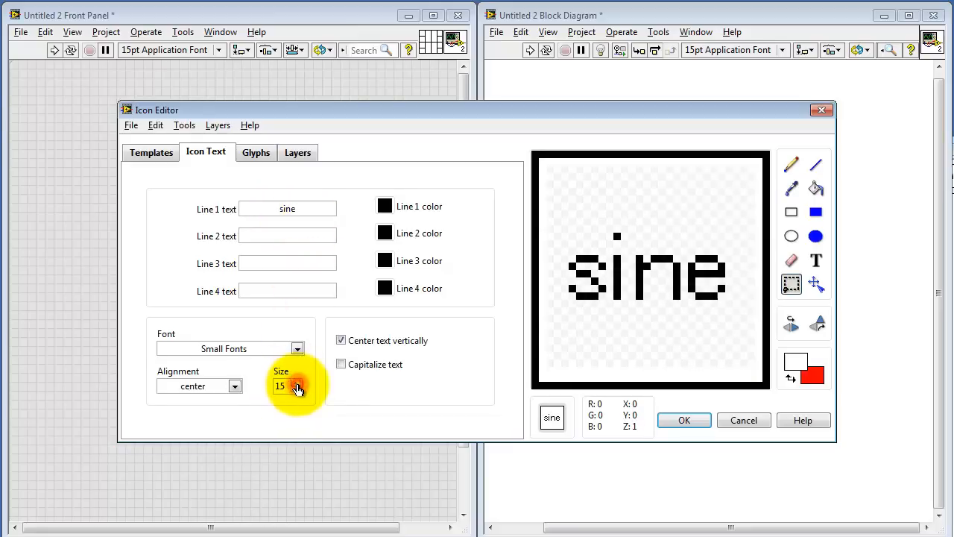
pyautogui.click(297, 389)
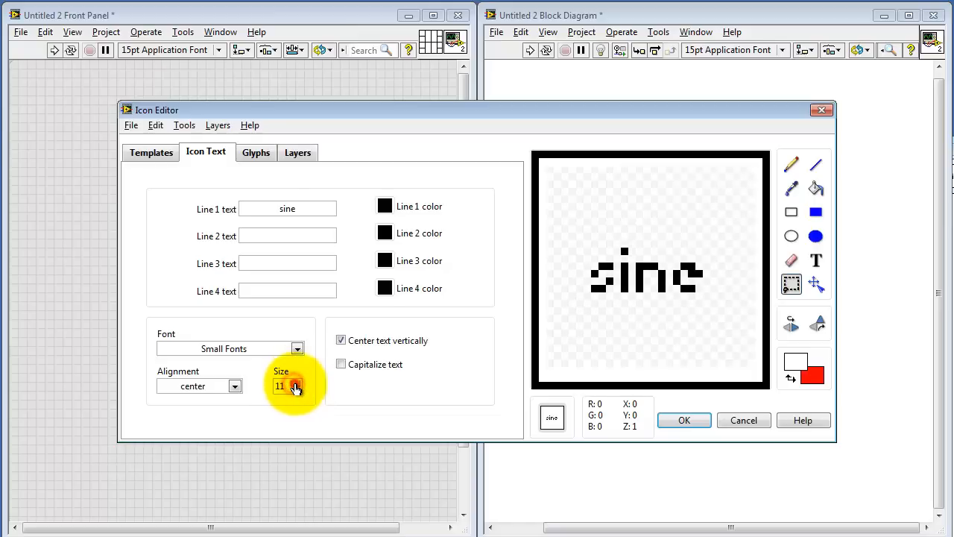
pyautogui.click(296, 381)
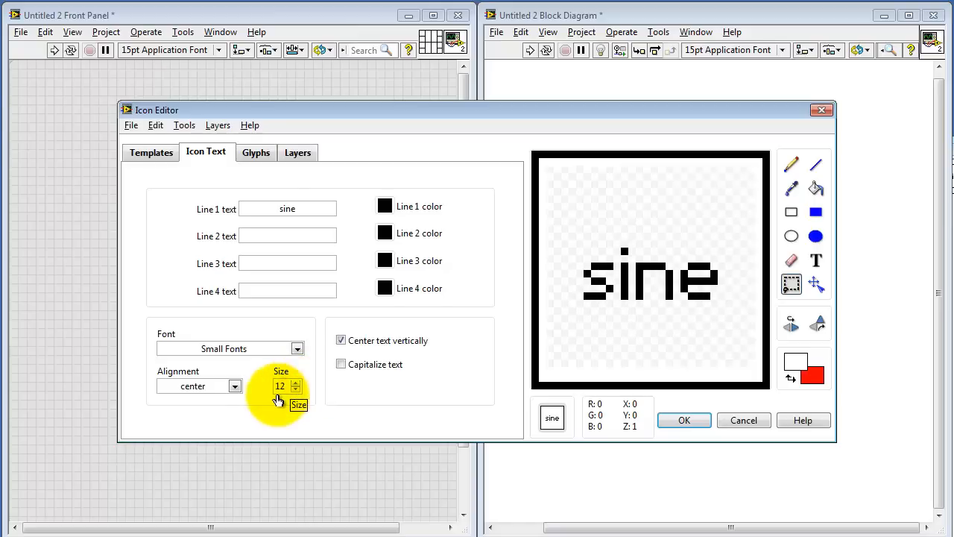
pyautogui.moveTo(431, 354)
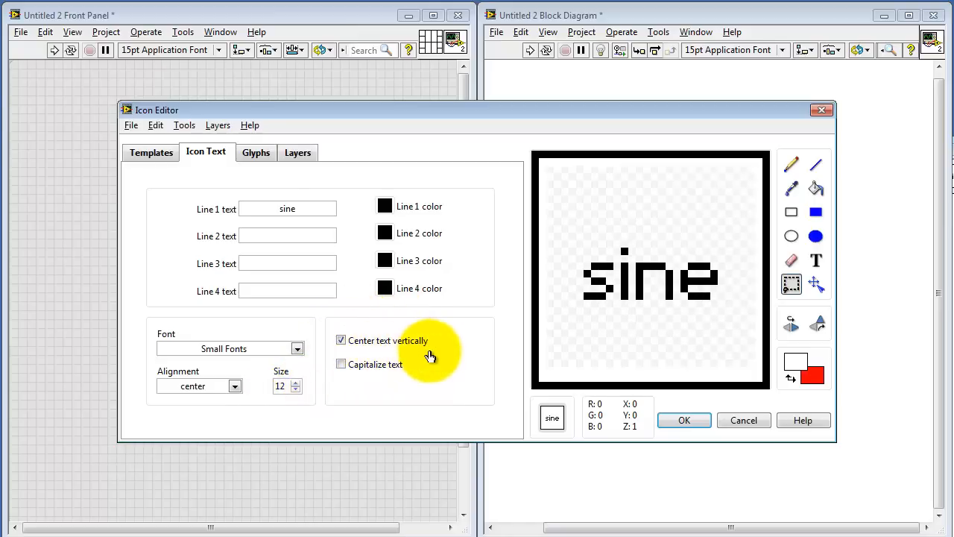
# Keep the sine text vertically centred, colour it blue, and accept the icon
pyautogui.click(341, 340)
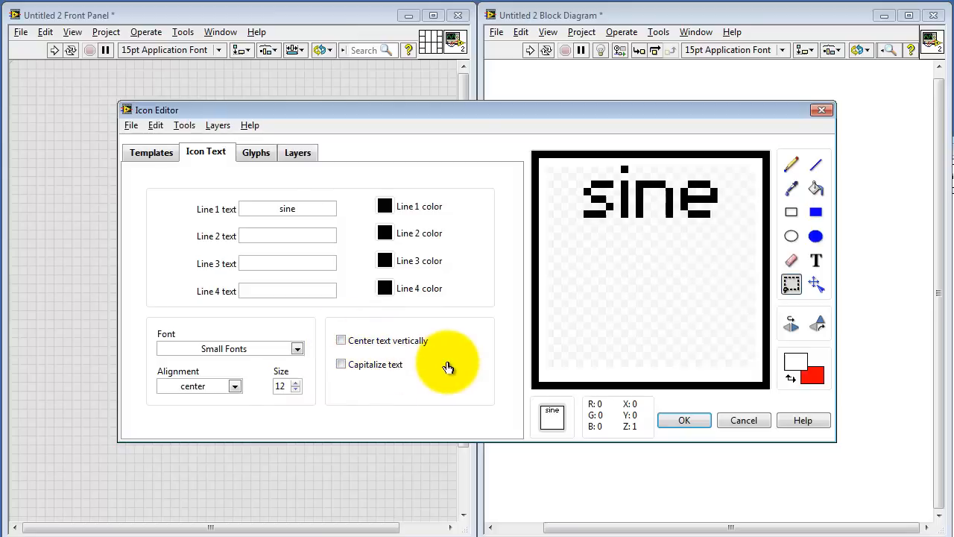
pyautogui.click(340, 340)
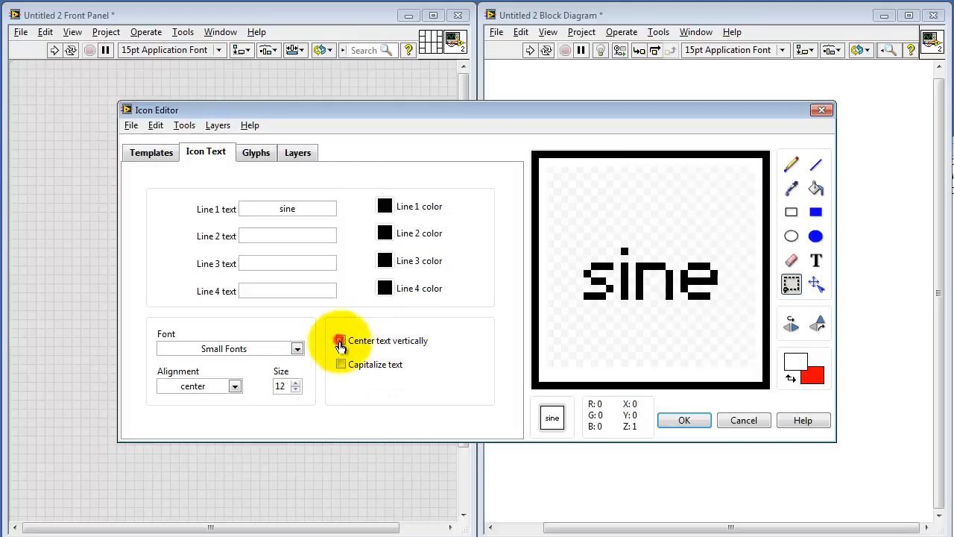
pyautogui.click(341, 340)
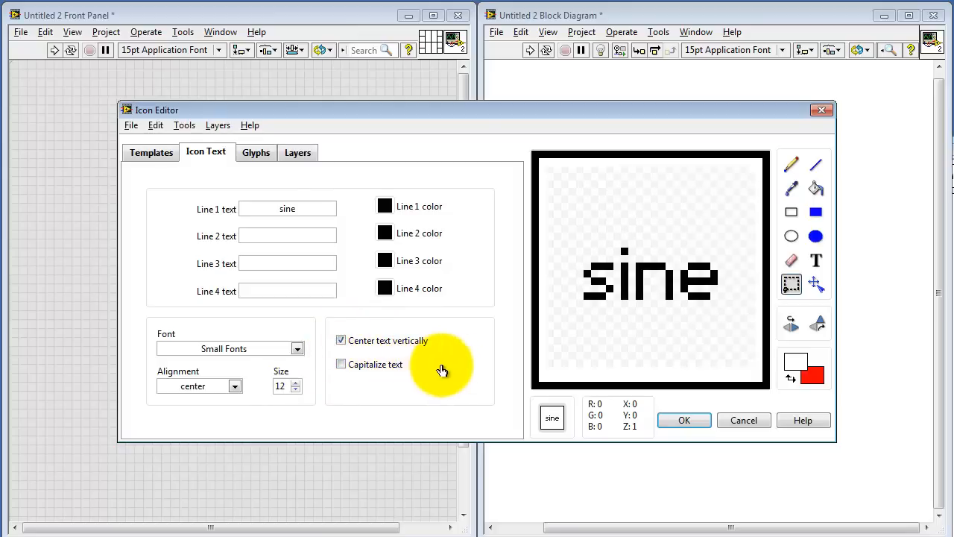
pyautogui.moveTo(442, 218)
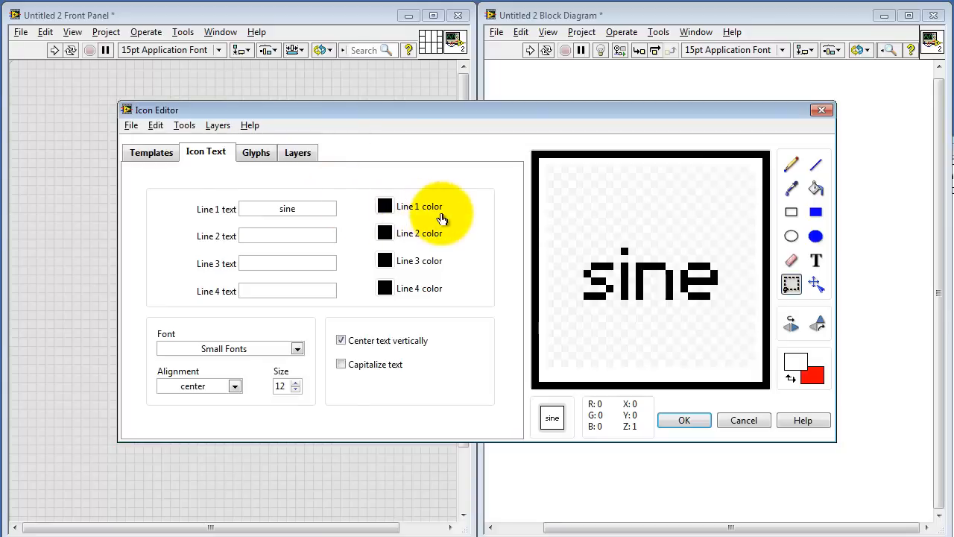
pyautogui.click(384, 206)
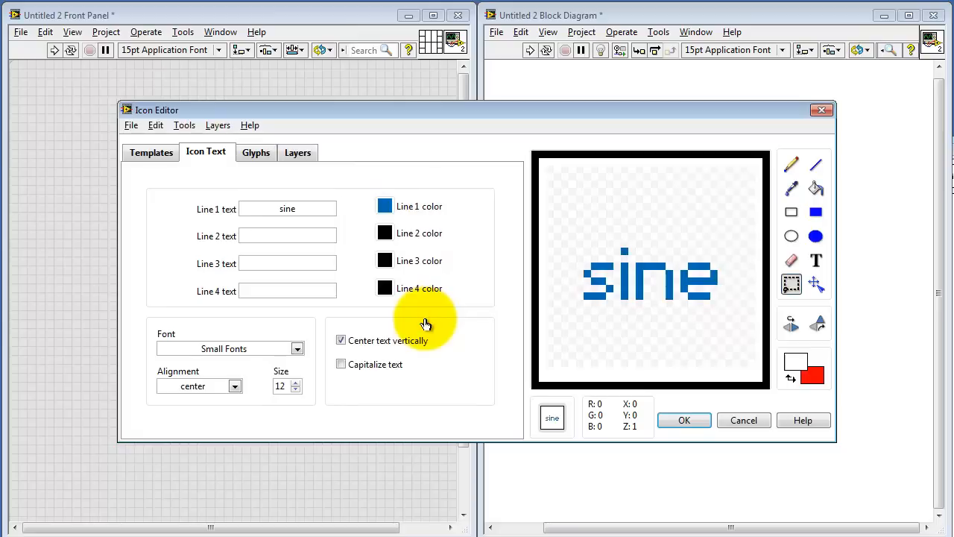
pyautogui.moveTo(431, 309)
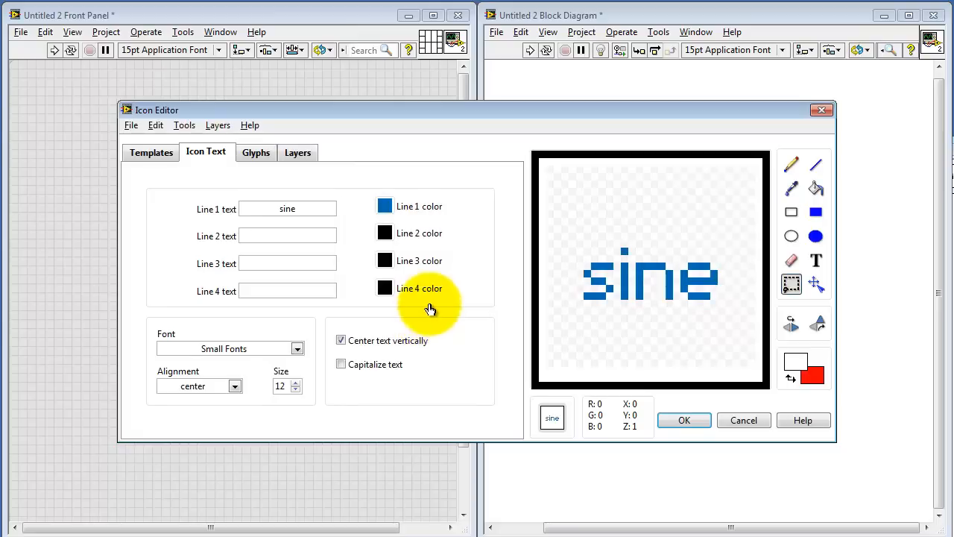
pyautogui.click(385, 206)
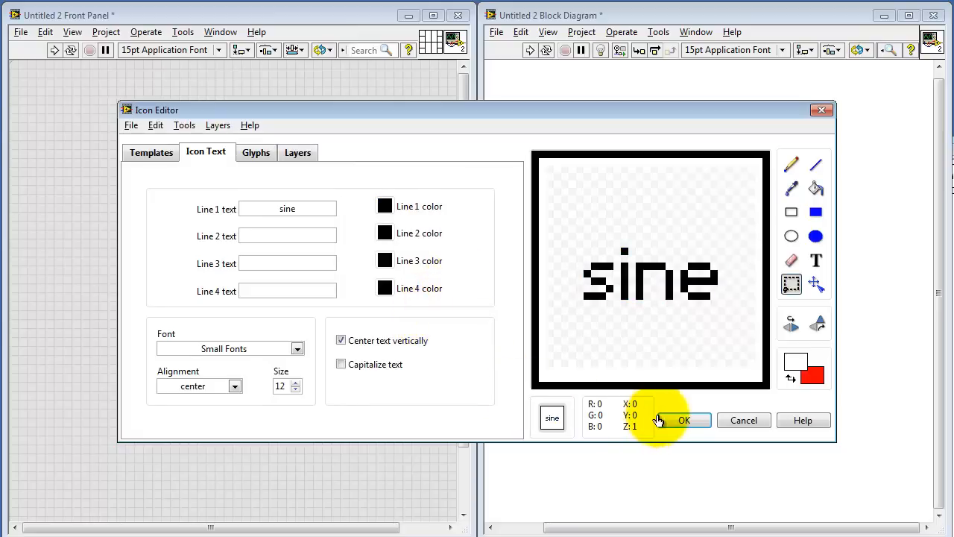
pyautogui.click(683, 420)
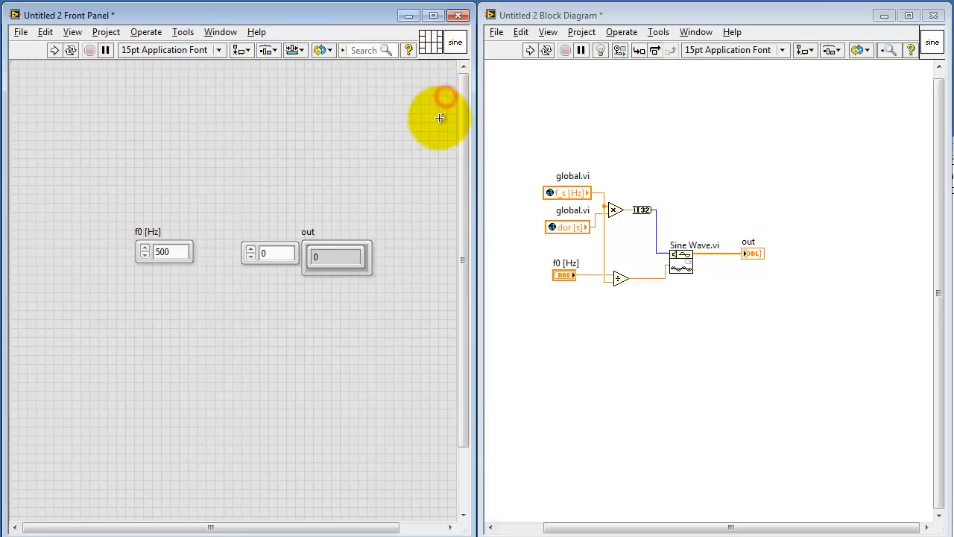
# Apply a new terminal pattern to the VI's connector pane
pyautogui.rightClick(430, 37)
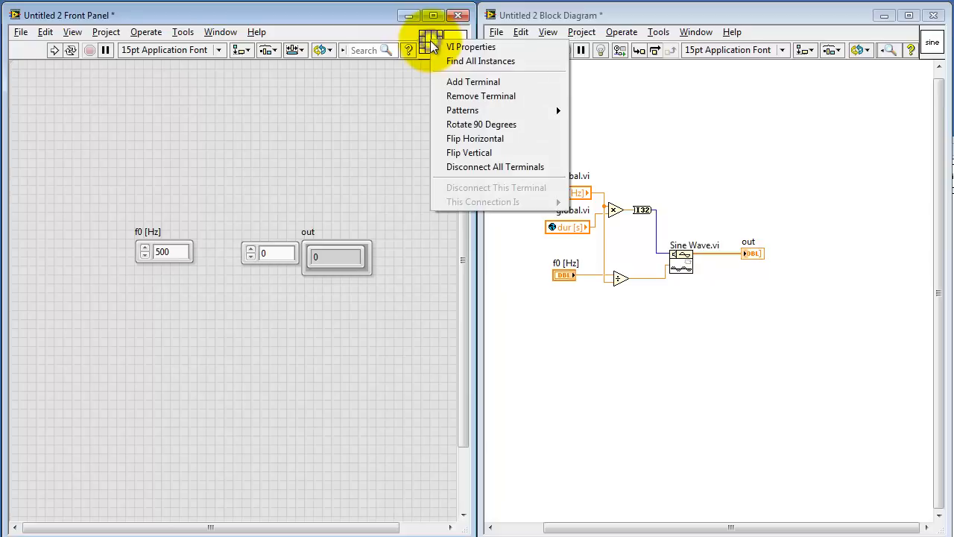
pyautogui.moveTo(462, 110)
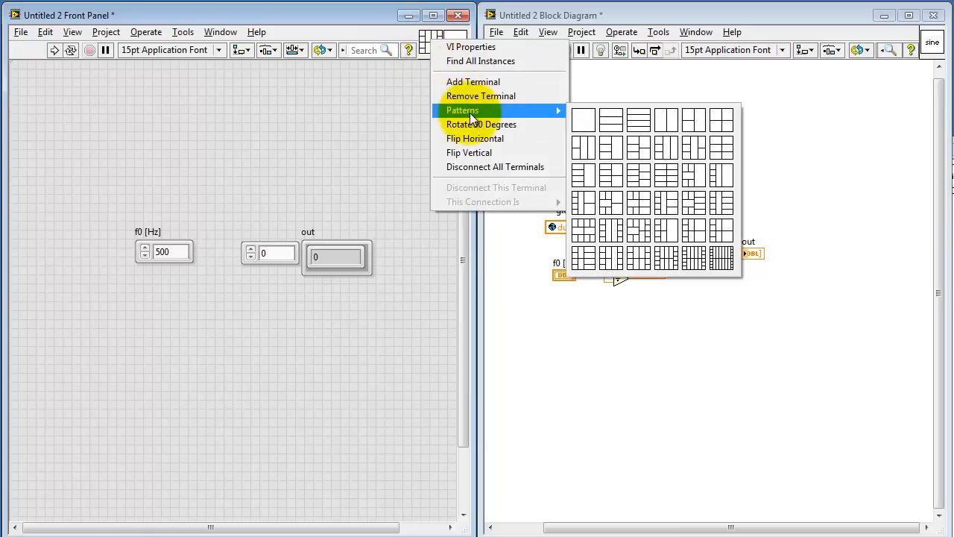
pyautogui.moveTo(483, 112)
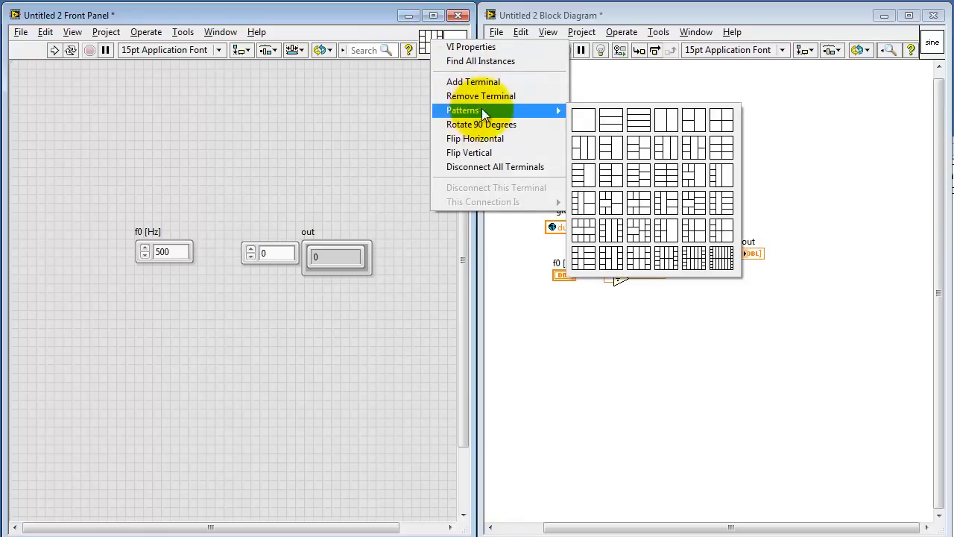
pyautogui.moveTo(610, 123)
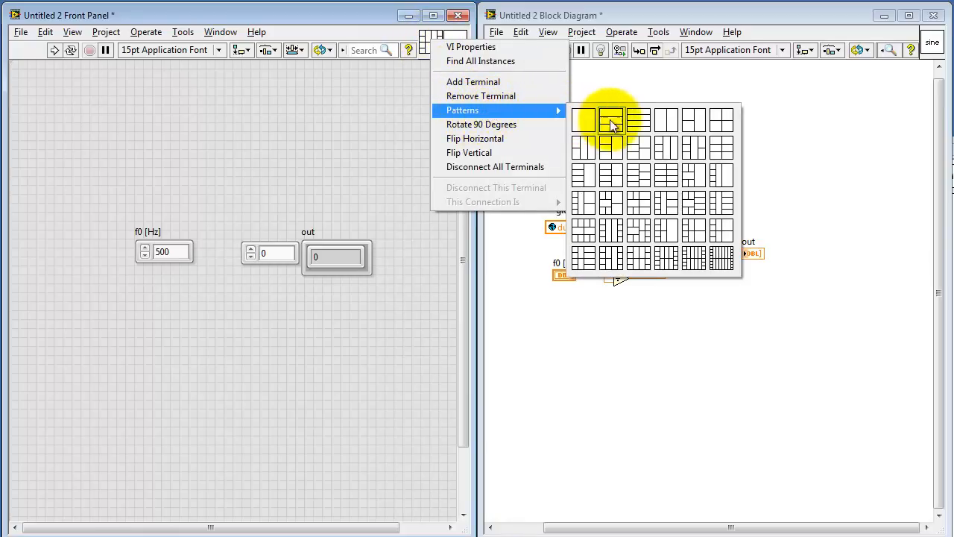
pyautogui.moveTo(675, 207)
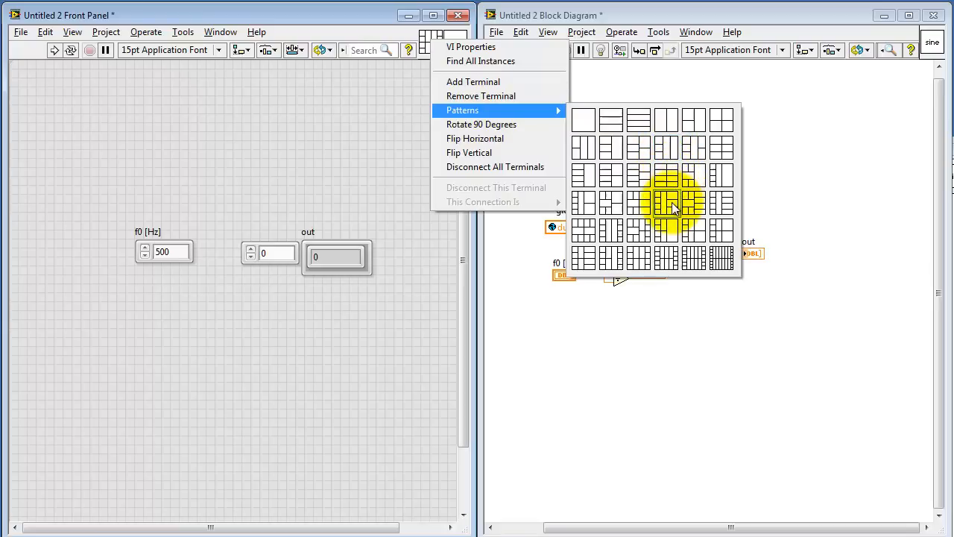
pyautogui.moveTo(645, 212)
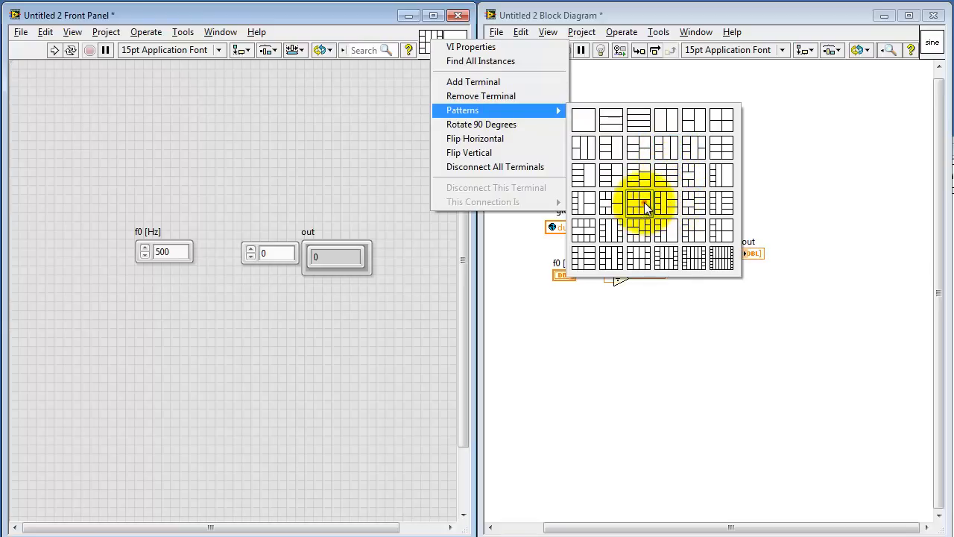
pyautogui.click(642, 205)
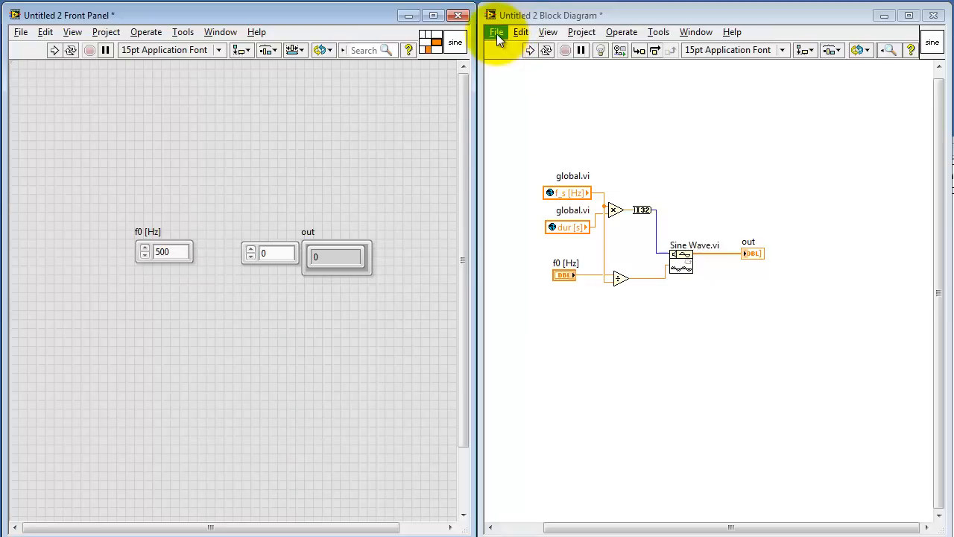
# Save the VI from the File menu under the name sine
pyautogui.click(495, 31)
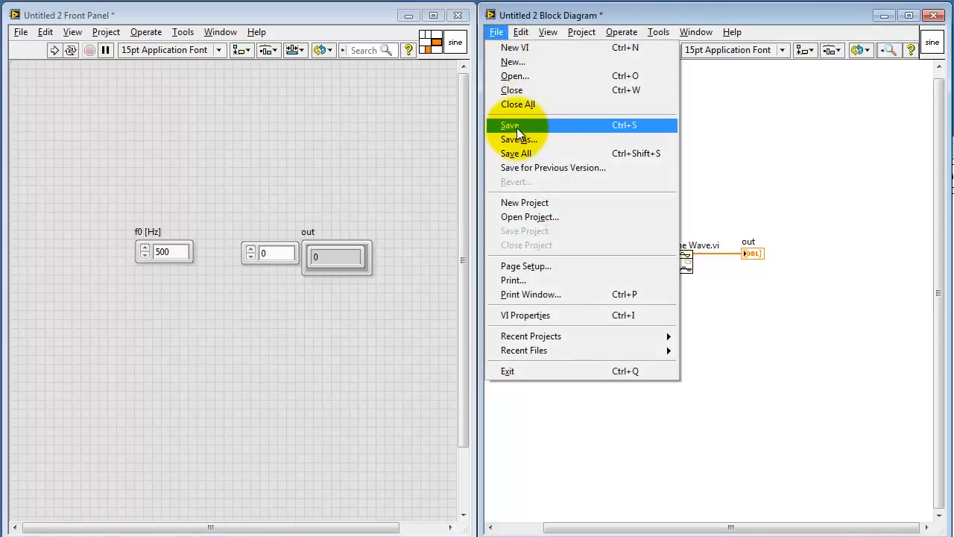
pyautogui.click(509, 125)
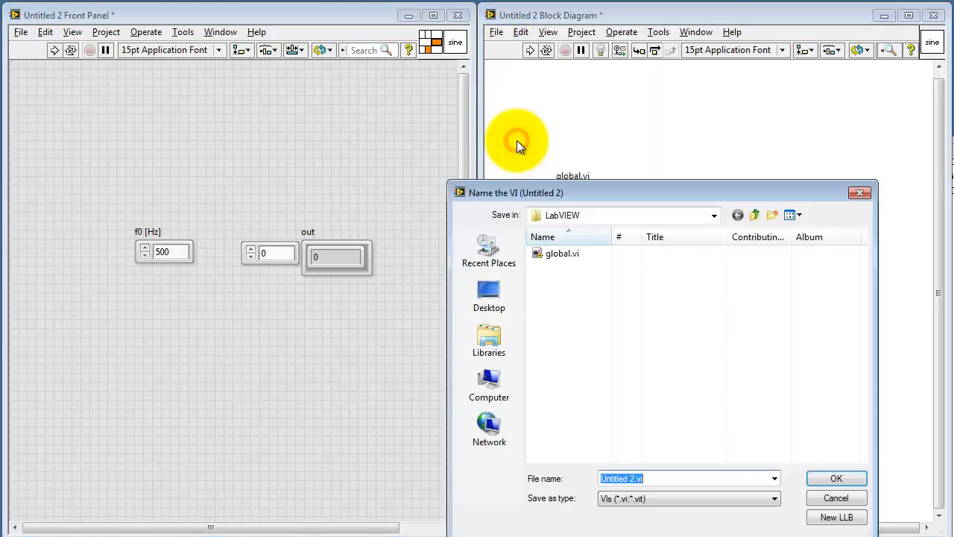
pyautogui.write('s')
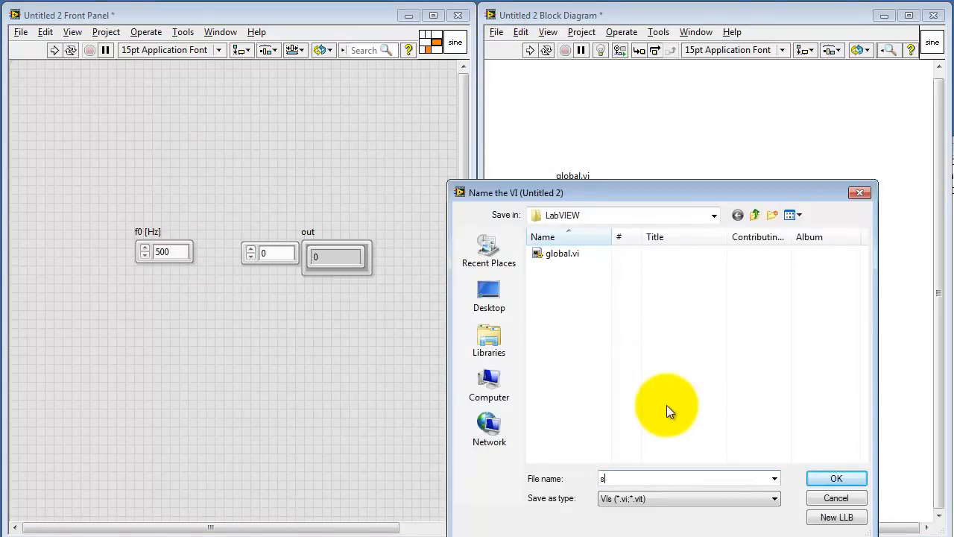
pyautogui.click(836, 478)
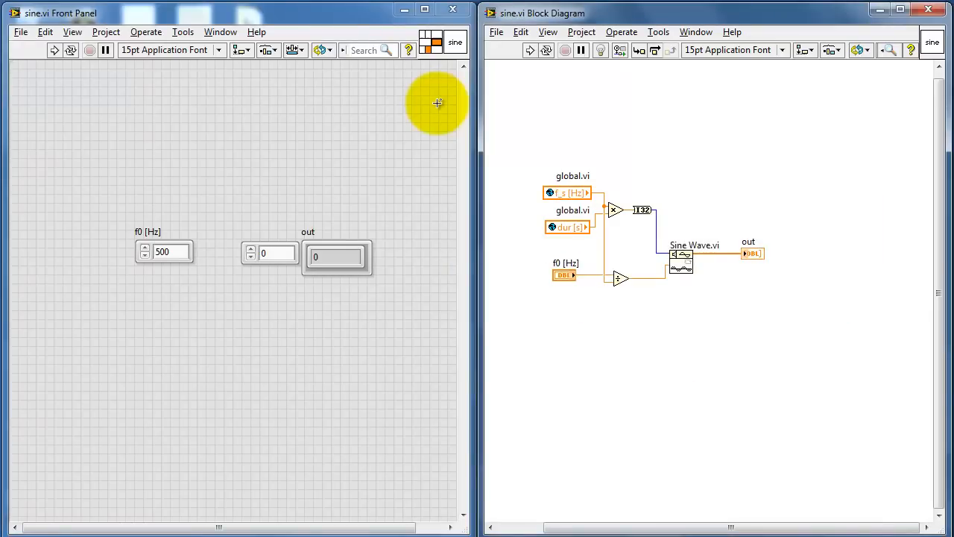
pyautogui.moveTo(210, 197)
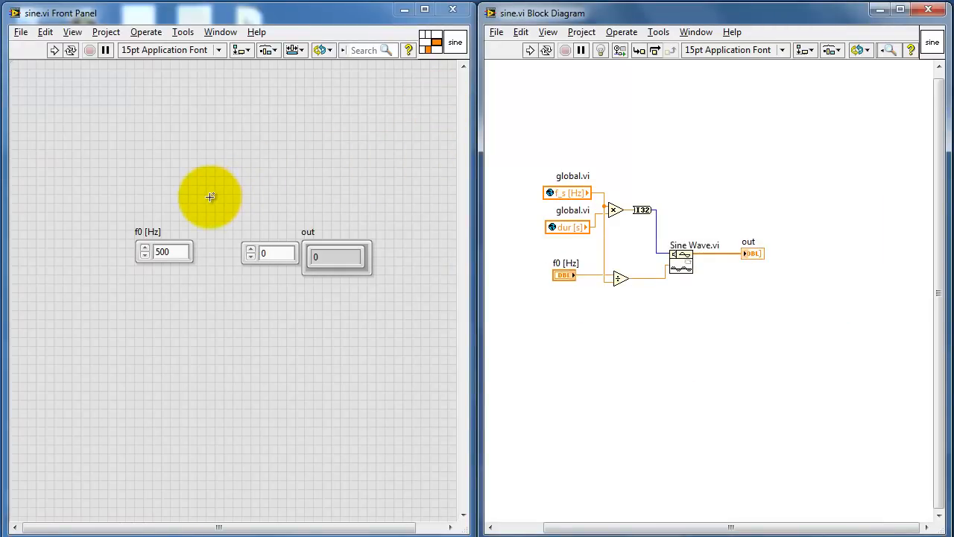
# Add a 'Sine Generator' free label above the controls and shrink the panel window around them
pyautogui.moveTo(210, 197); pyautogui.dragTo(313, 186)
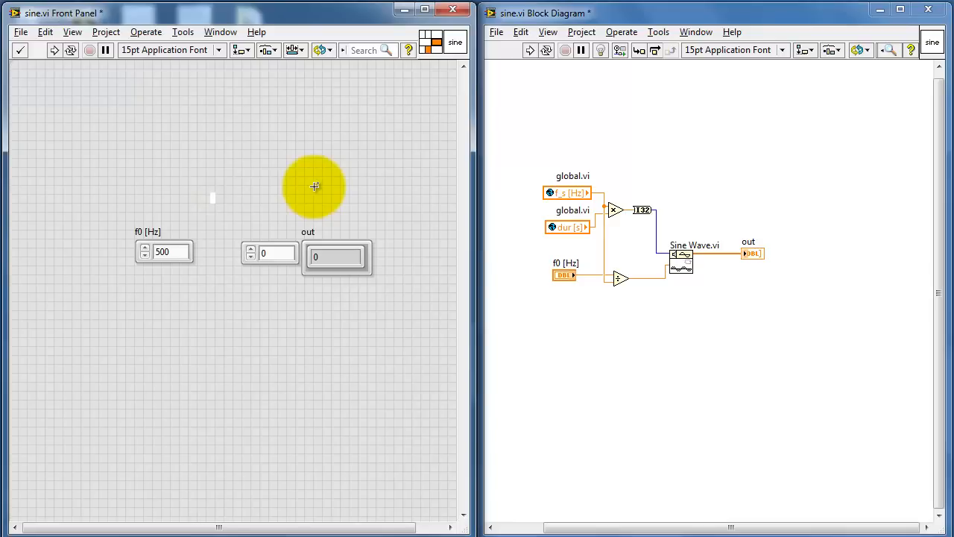
pyautogui.write('Sine')
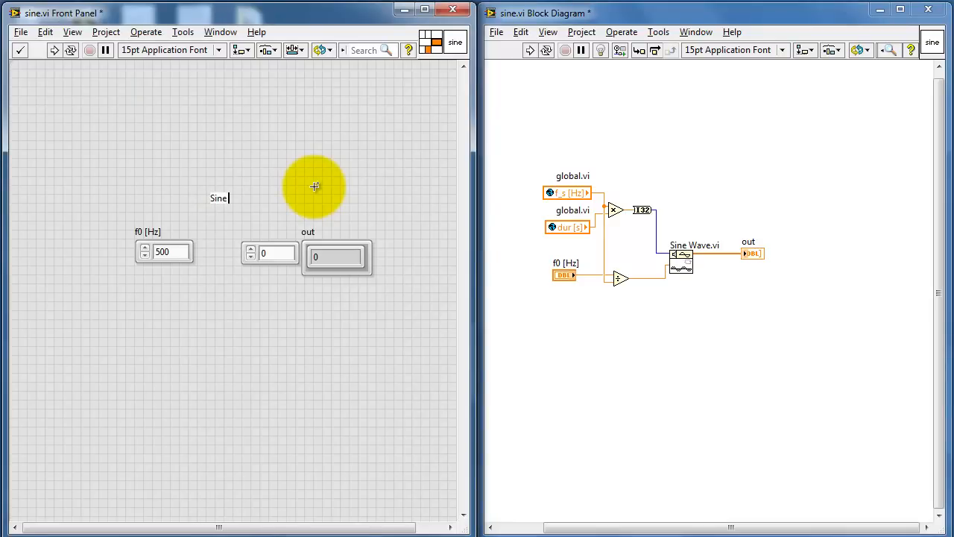
pyautogui.write('Generator')
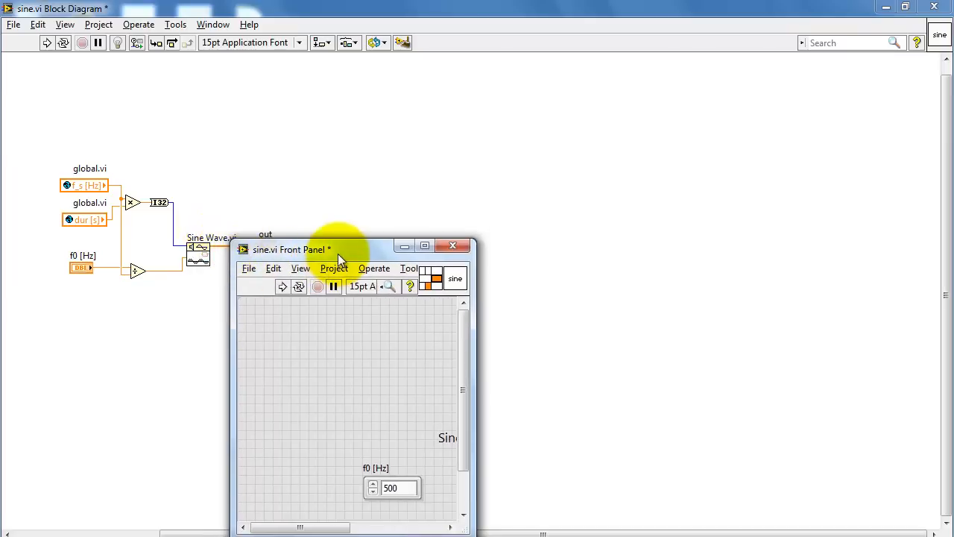
pyautogui.moveTo(339, 249); pyautogui.dragTo(459, 83)
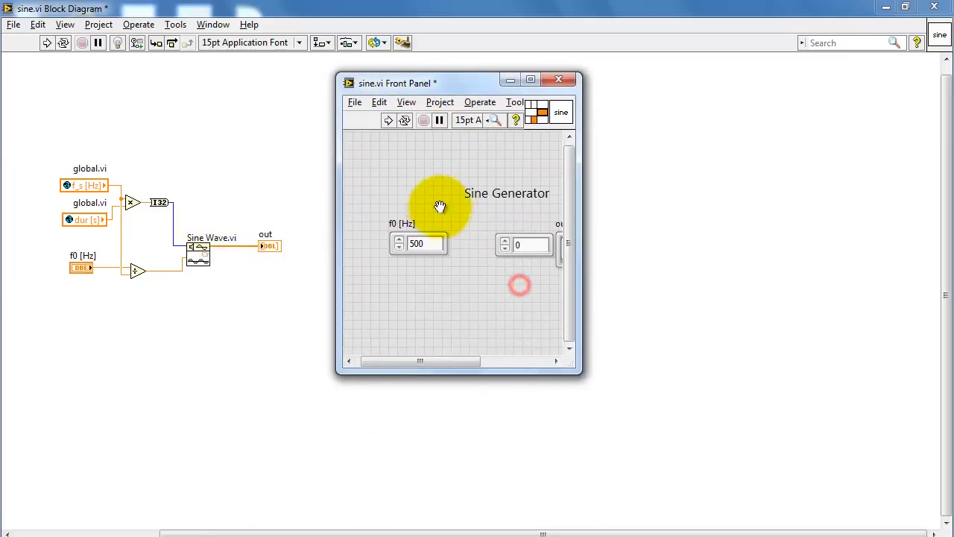
pyautogui.moveTo(583, 229); pyautogui.dragTo(632, 228)
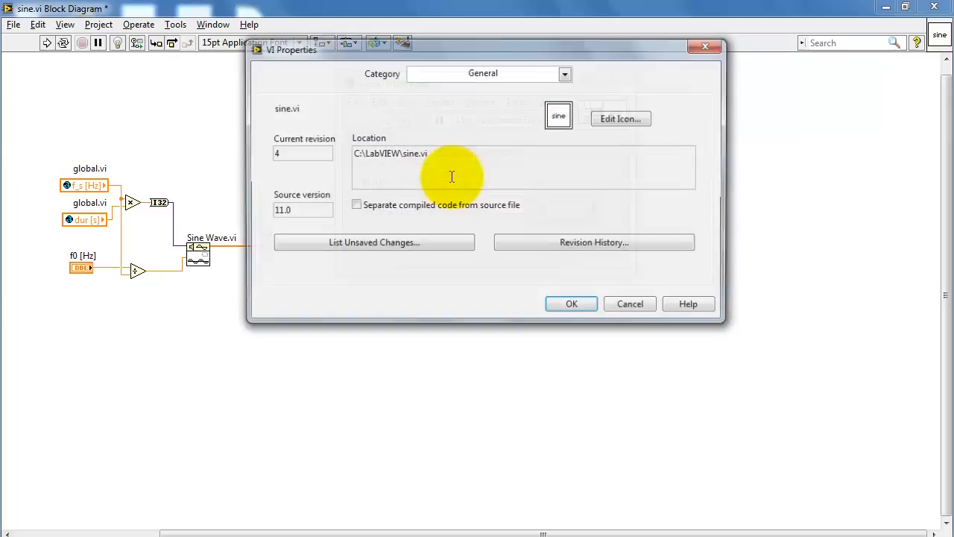
# In VI Properties' Window Size category, set the minimum panel size to the current 367 by 168
pyautogui.click(564, 74)
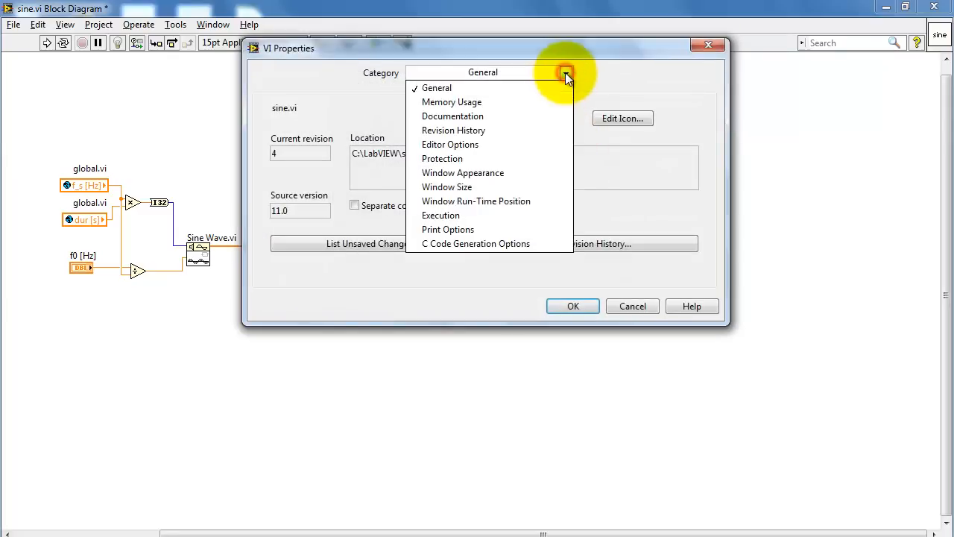
pyautogui.click(447, 187)
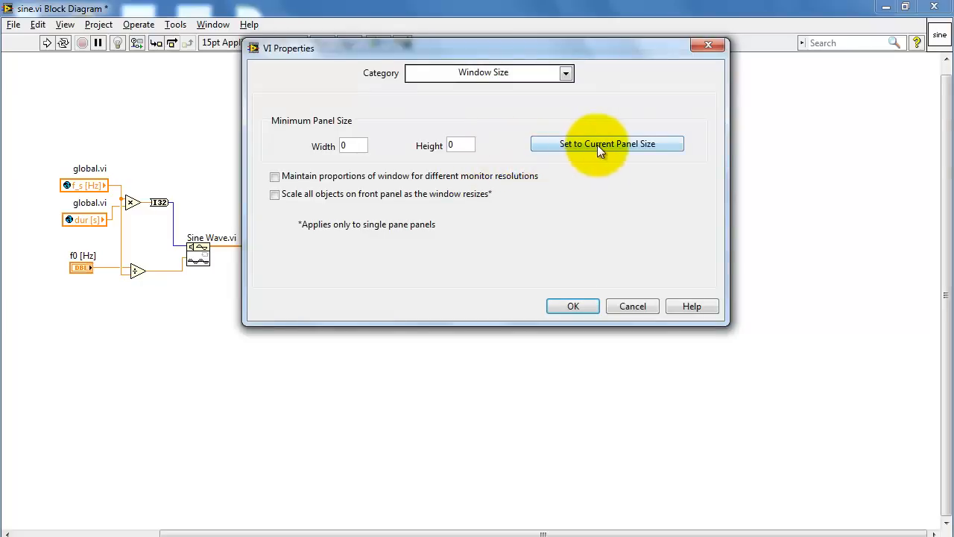
pyautogui.click(607, 143)
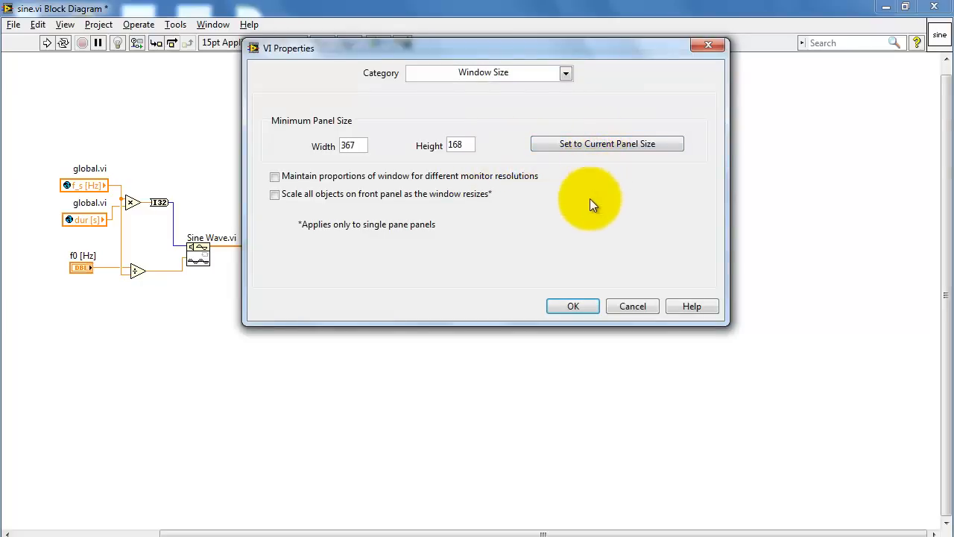
pyautogui.moveTo(573, 306)
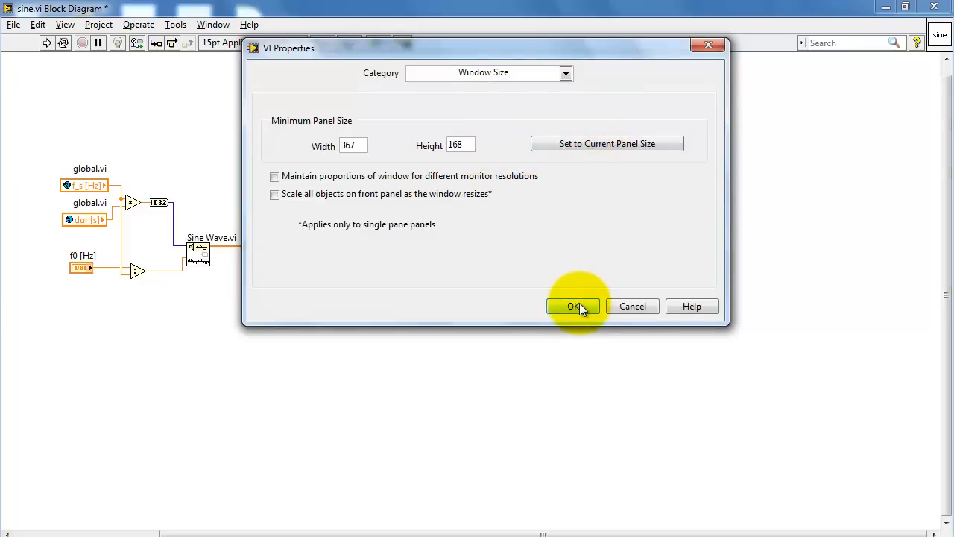
pyautogui.click(572, 305)
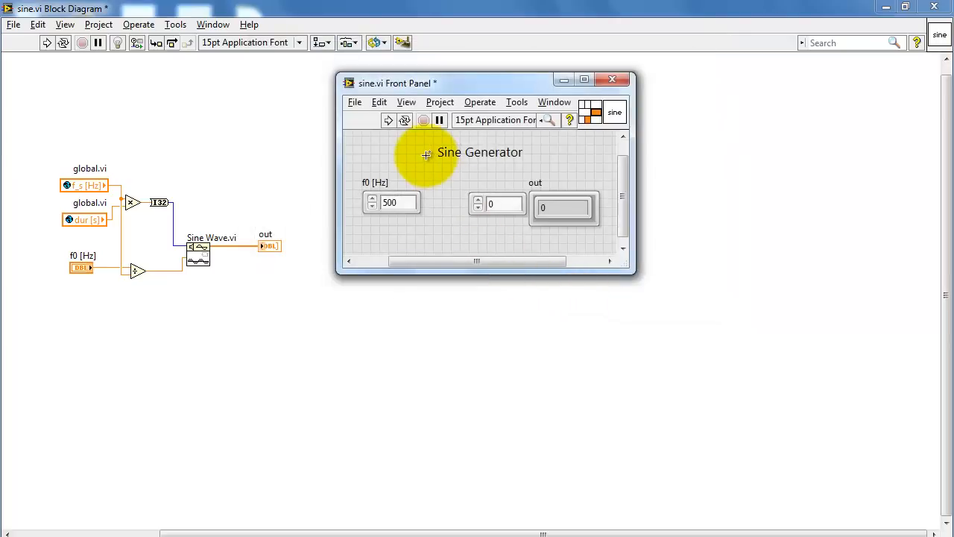
pyautogui.moveTo(355, 102)
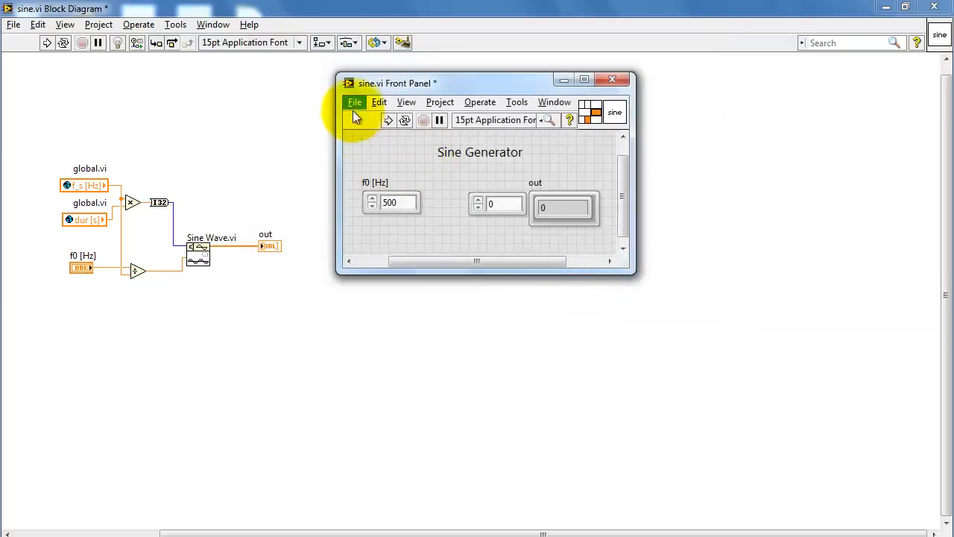
# Save sine.vi from the front panel's File menu
pyautogui.click(355, 102)
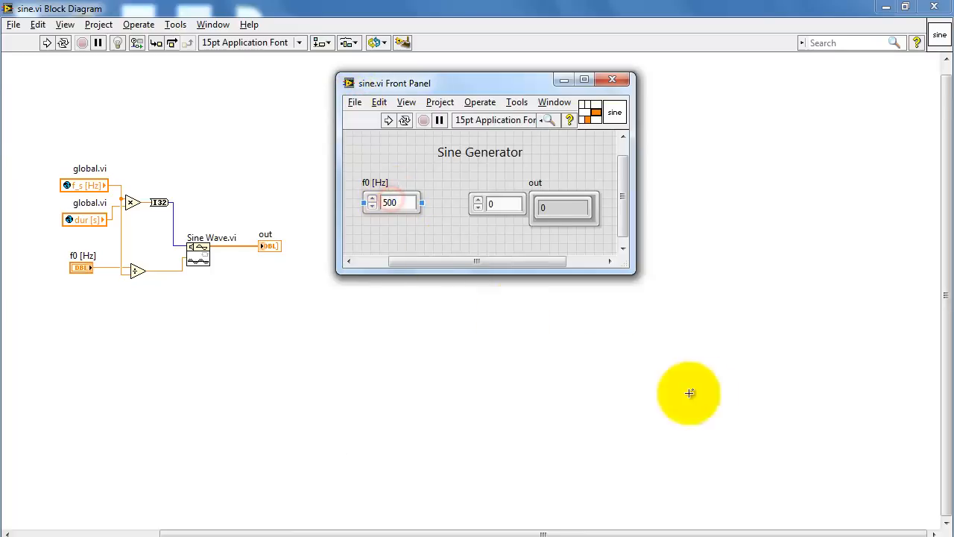
pyautogui.moveTo(751, 384)
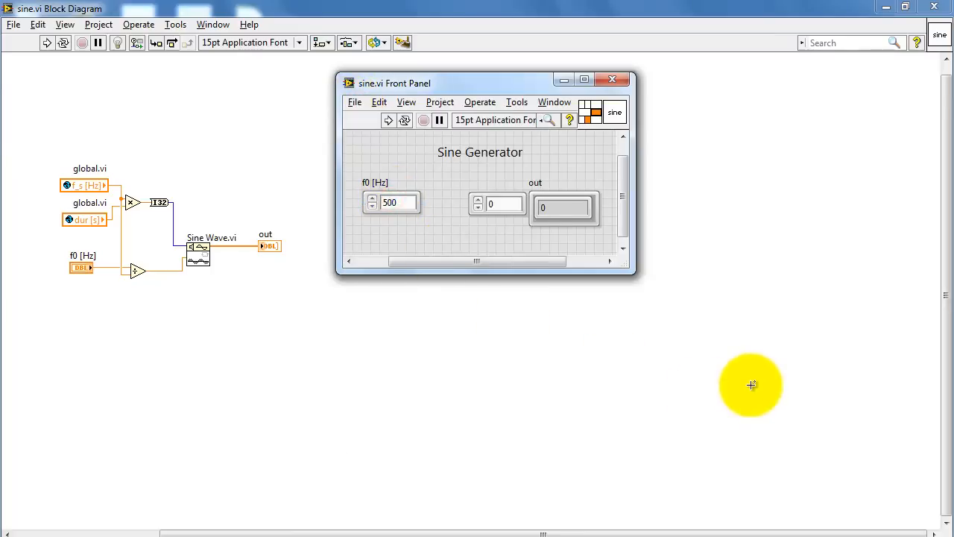
pyautogui.click(497, 31)
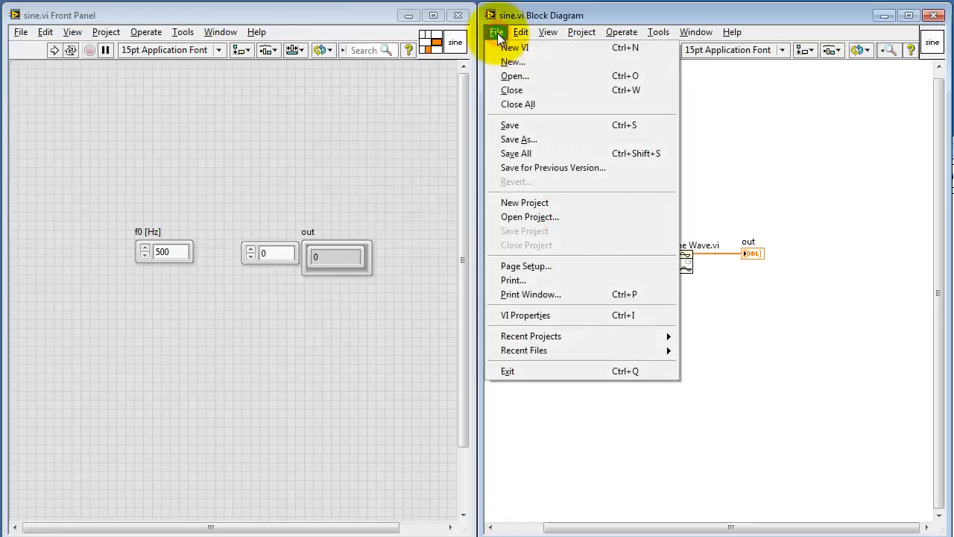
# Place sine.vi via Select a VI and create a constant on its f0 input
pyautogui.click(515, 47)
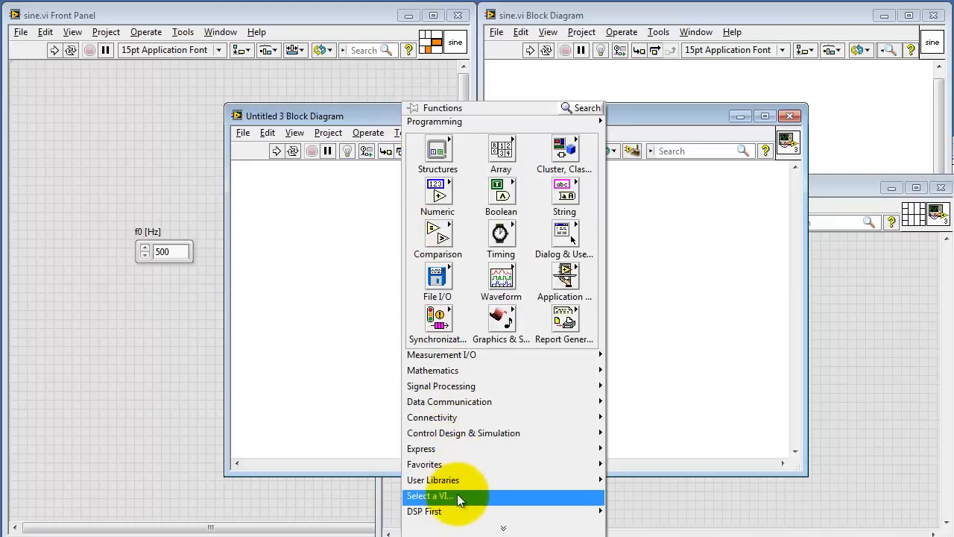
pyautogui.click(430, 495)
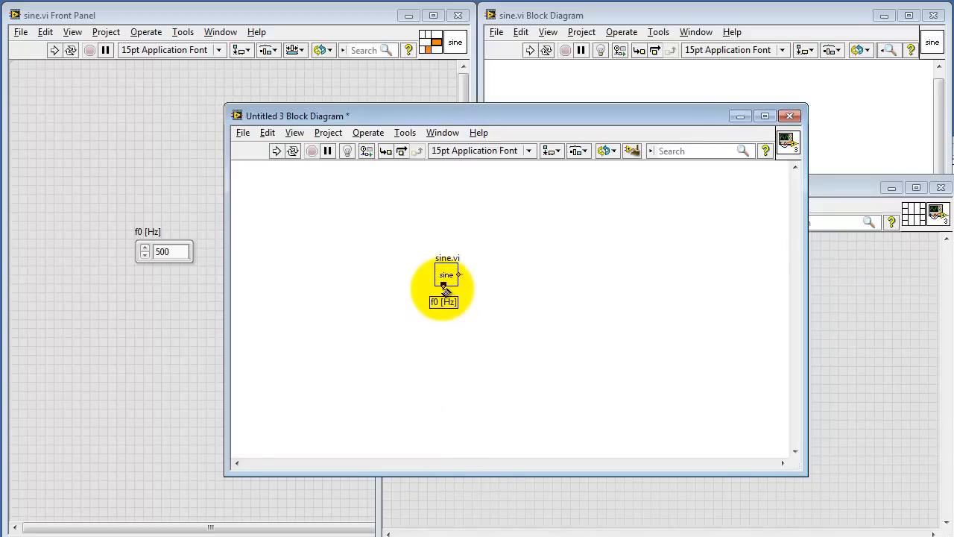
pyautogui.rightClick(447, 286)
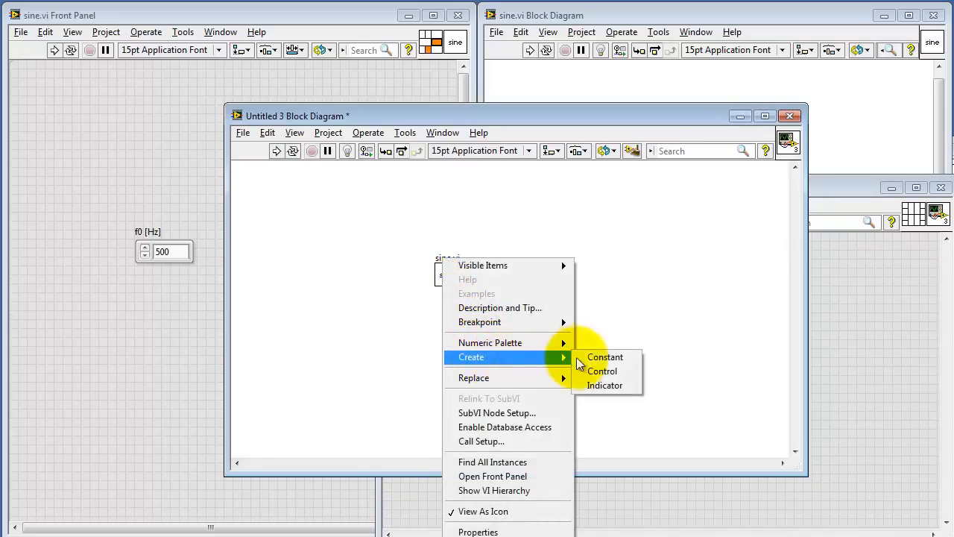
pyautogui.click(605, 357)
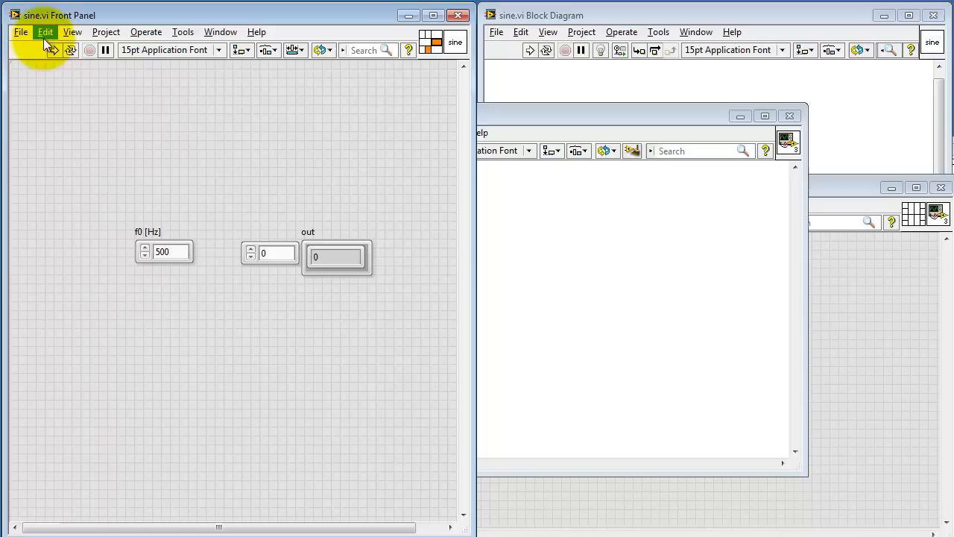
# Apply Make Current Values Default on sine.vi so the f0 constant reads 500
pyautogui.click(45, 32)
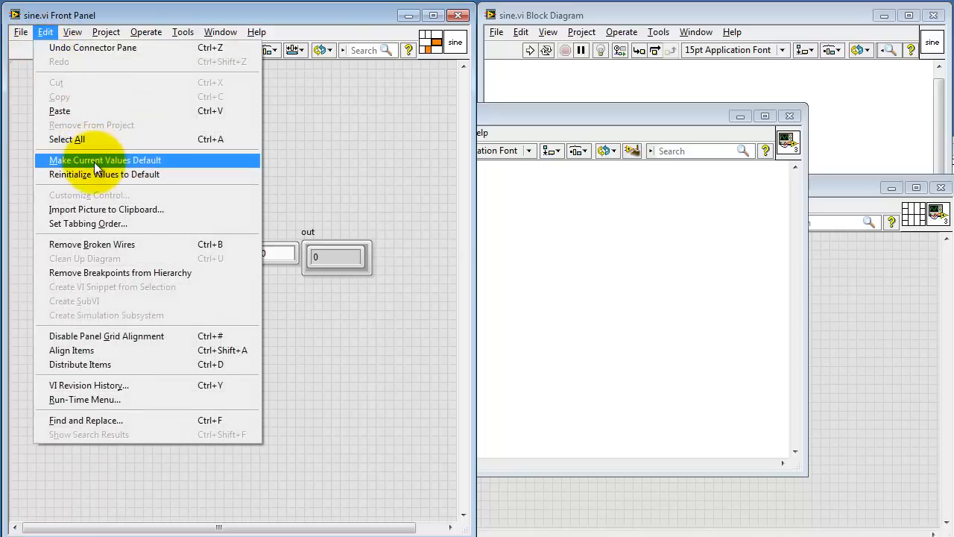
pyautogui.click(104, 159)
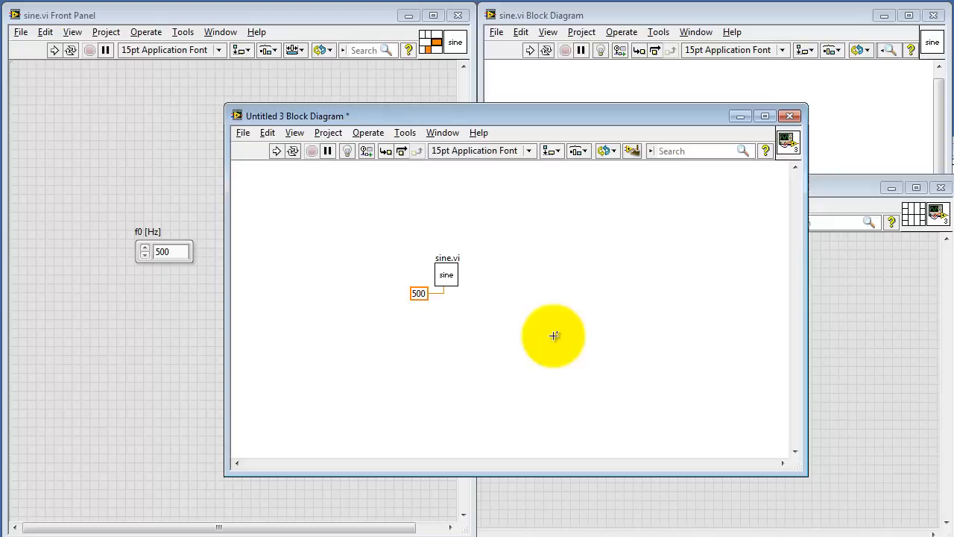
pyautogui.moveTo(358, 157)
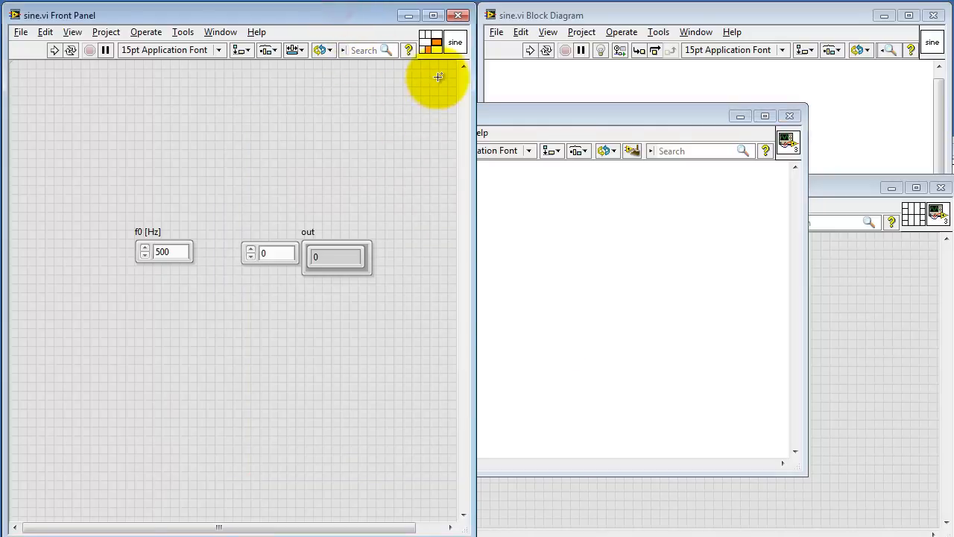
pyautogui.moveTo(431, 50)
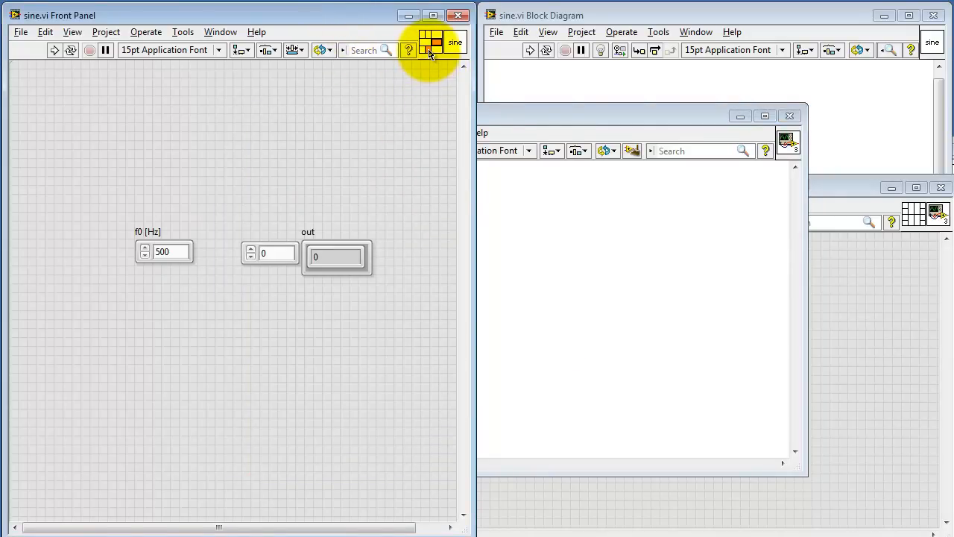
# Disconnect a connector pane terminal on sine.vi and inspect the node's inputs and outputs
pyautogui.rightClick(431, 42)
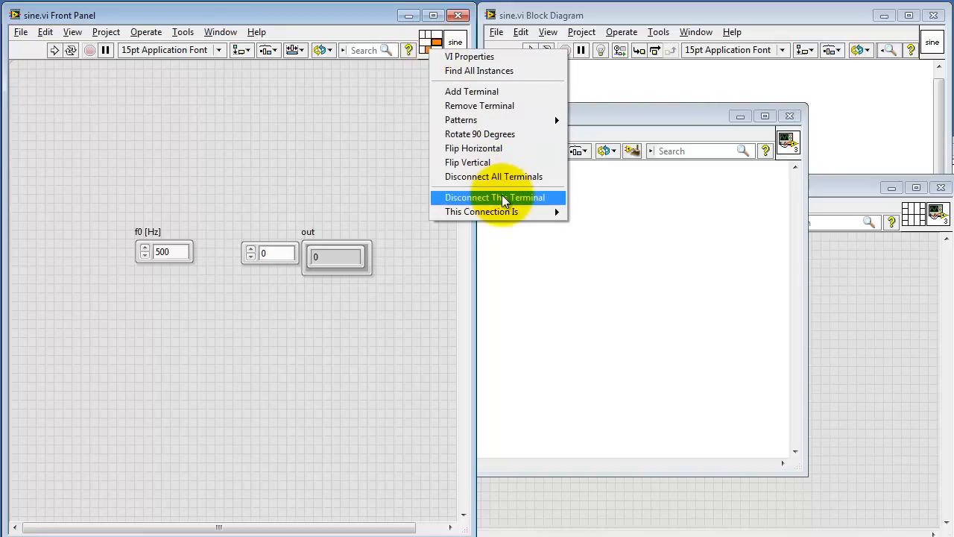
pyautogui.moveTo(529, 177)
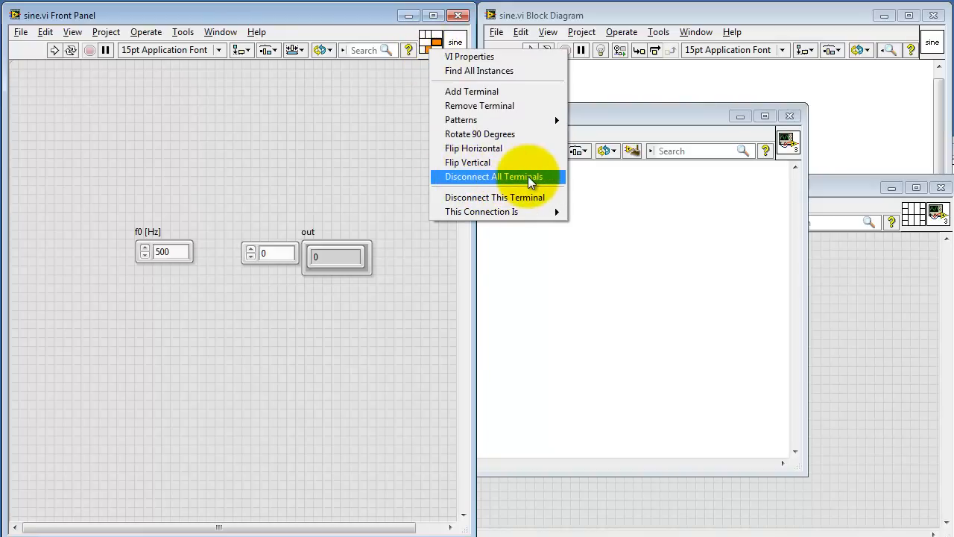
pyautogui.moveTo(522, 201)
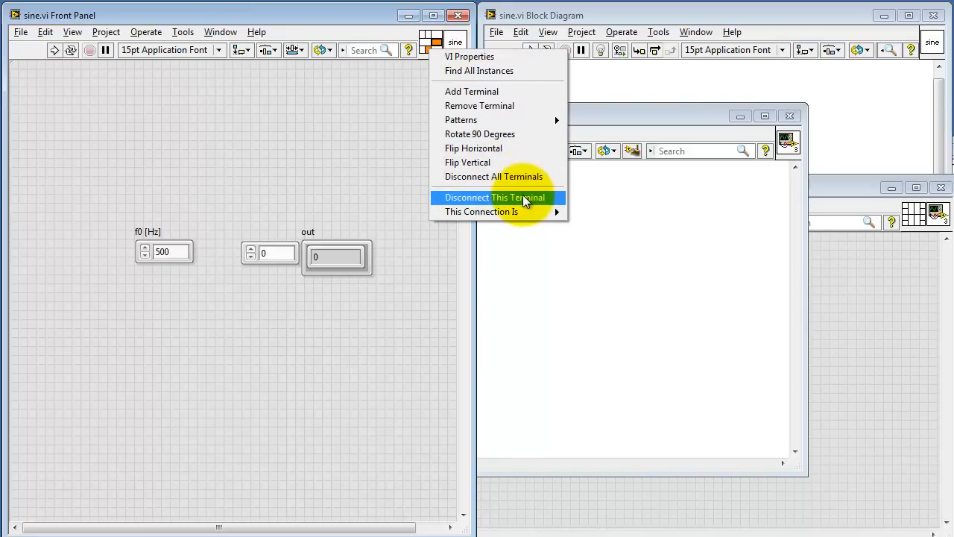
pyautogui.click(495, 197)
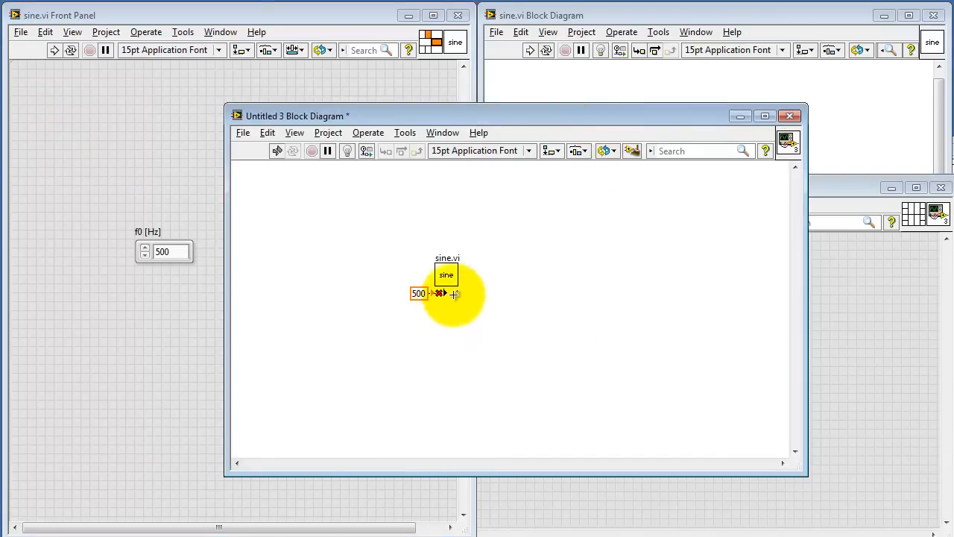
pyautogui.moveTo(483, 313)
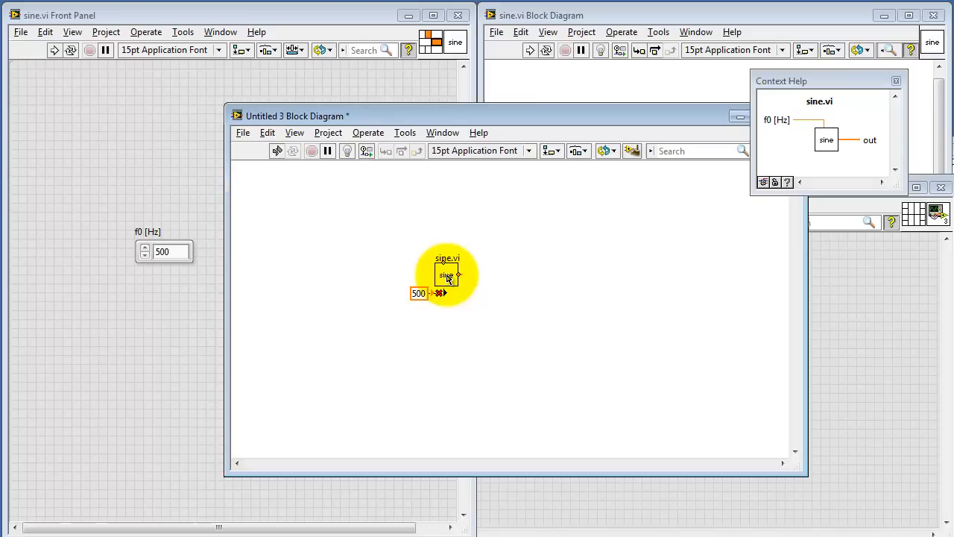
pyautogui.click(896, 80)
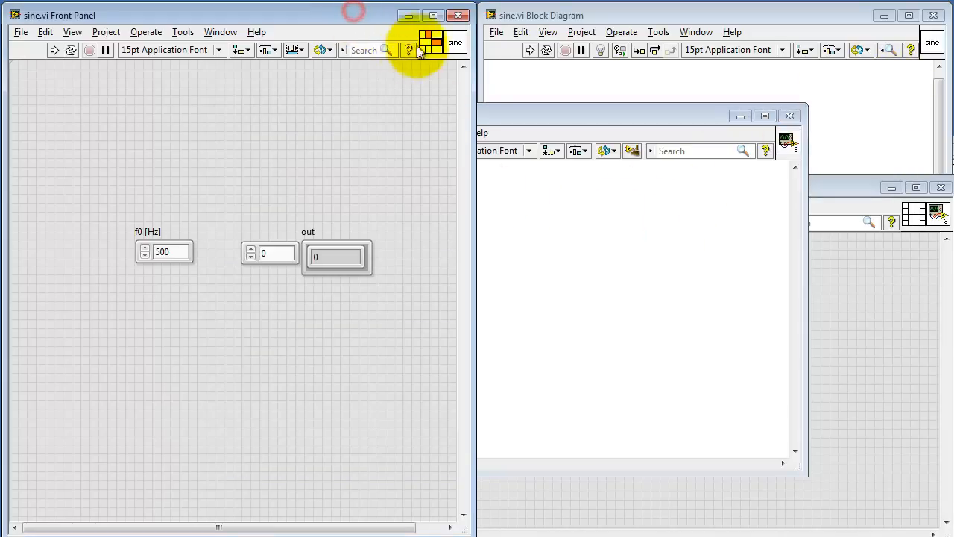
# Disconnect another terminal, switch to two stacked terminals, and return to the Untitled 3 diagram
pyautogui.rightClick(429, 41)
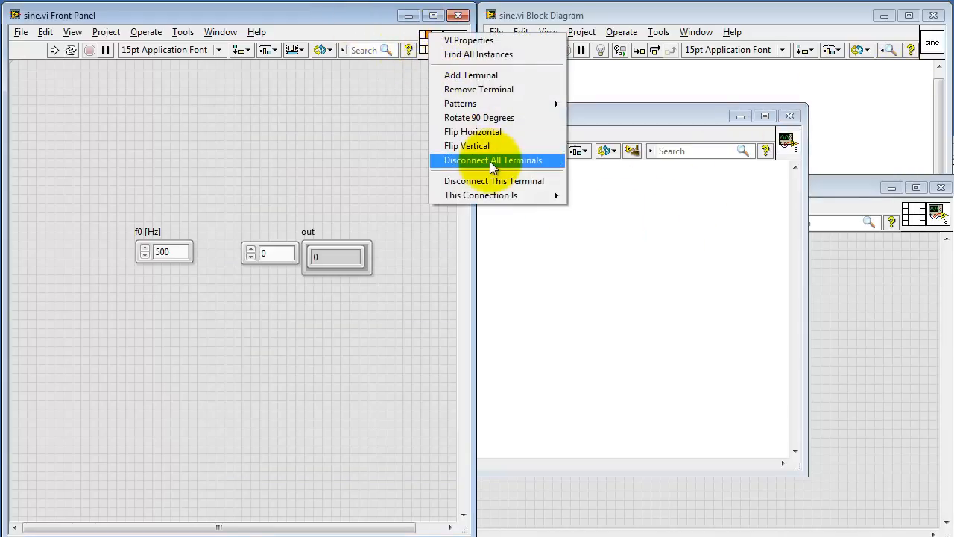
pyautogui.moveTo(493, 182)
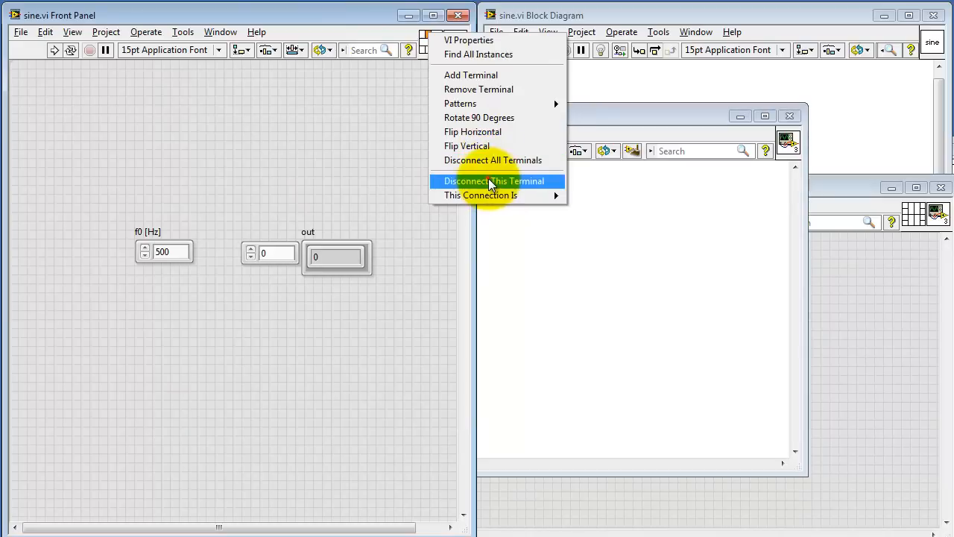
pyautogui.click(493, 181)
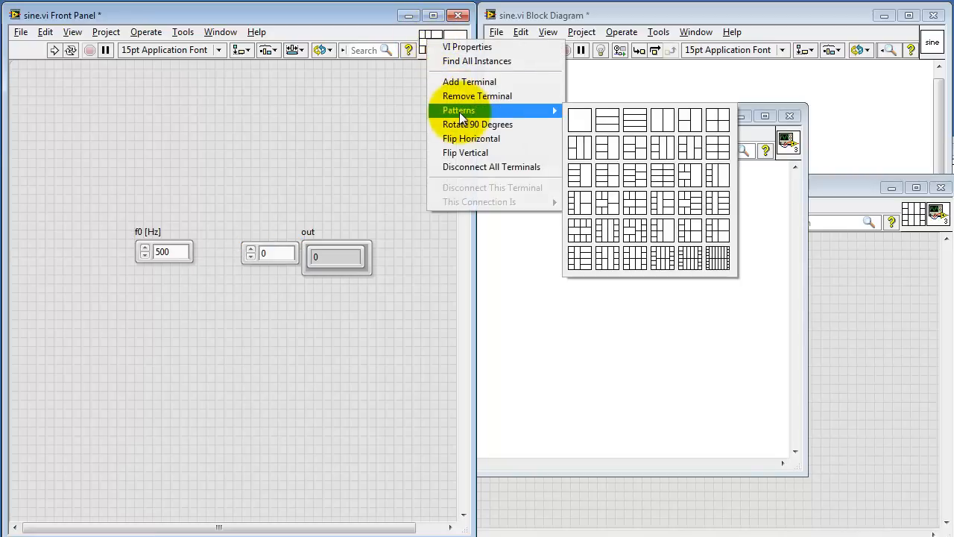
pyautogui.moveTo(609, 126)
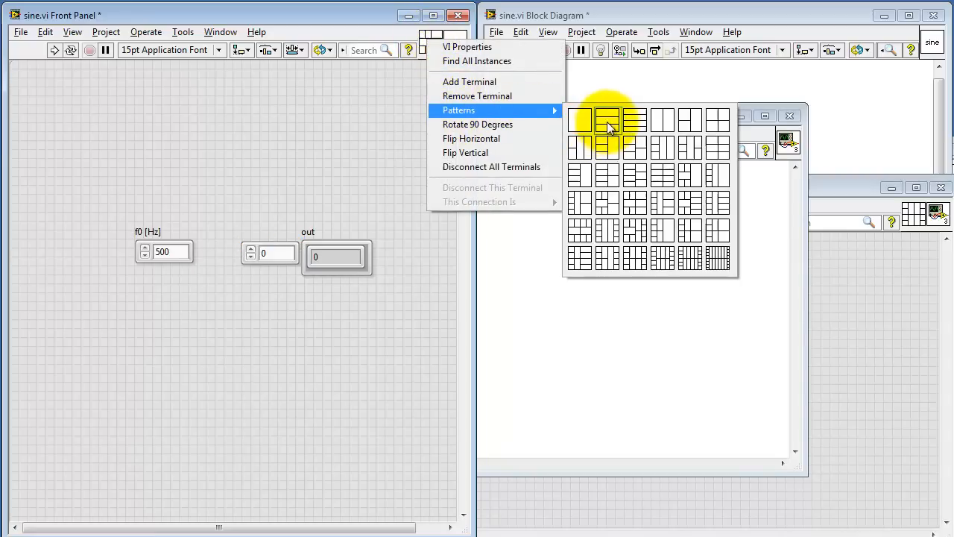
pyautogui.click(606, 119)
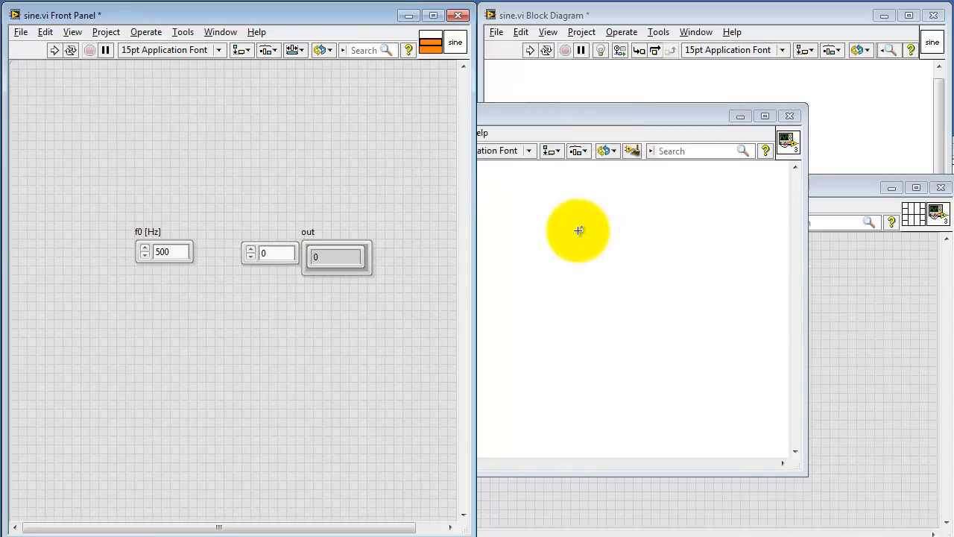
pyautogui.moveTo(602, 121)
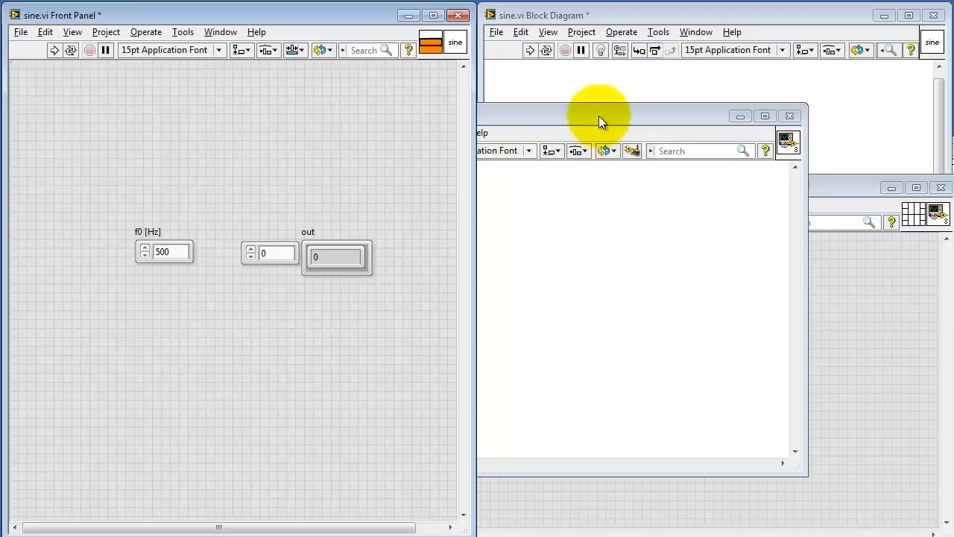
pyautogui.click(20, 31)
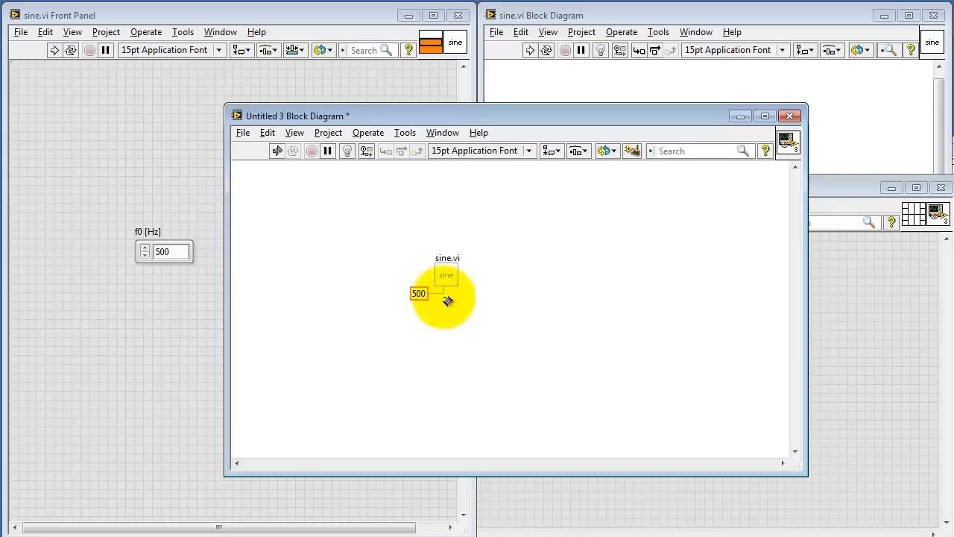
pyautogui.moveTo(481, 293)
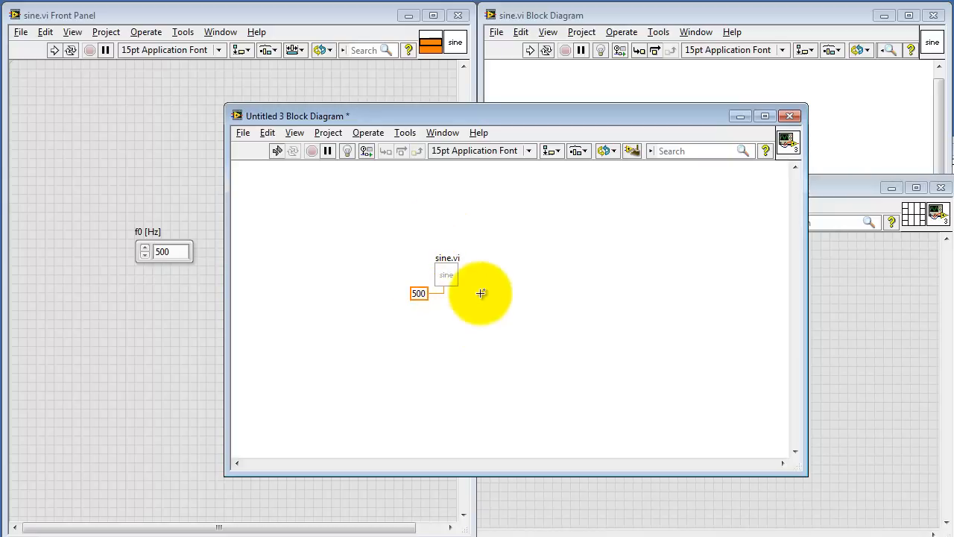
pyautogui.moveTo(447, 279)
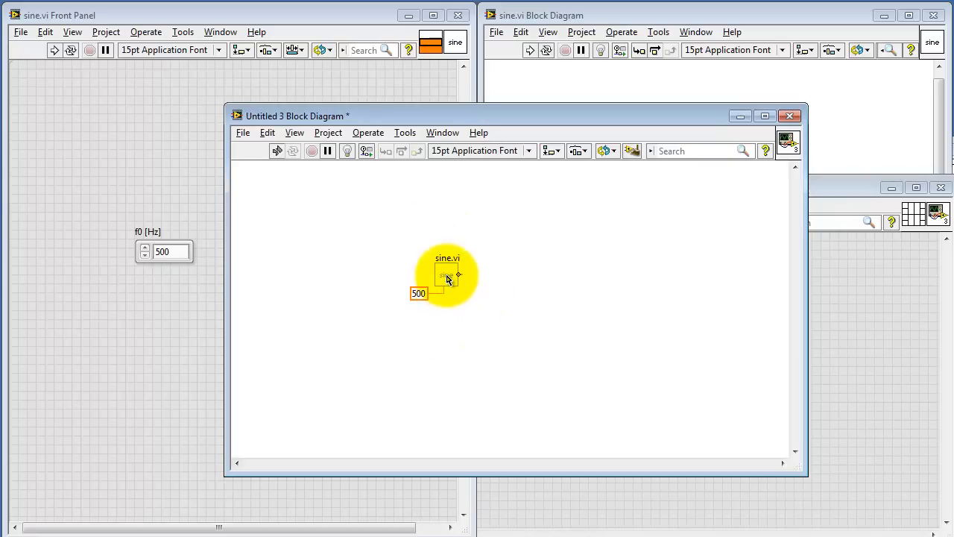
# Relink the outdated sine.vi node with Relink To SubVI, then bring sine.vi's panel forward
pyautogui.rightClick(447, 275)
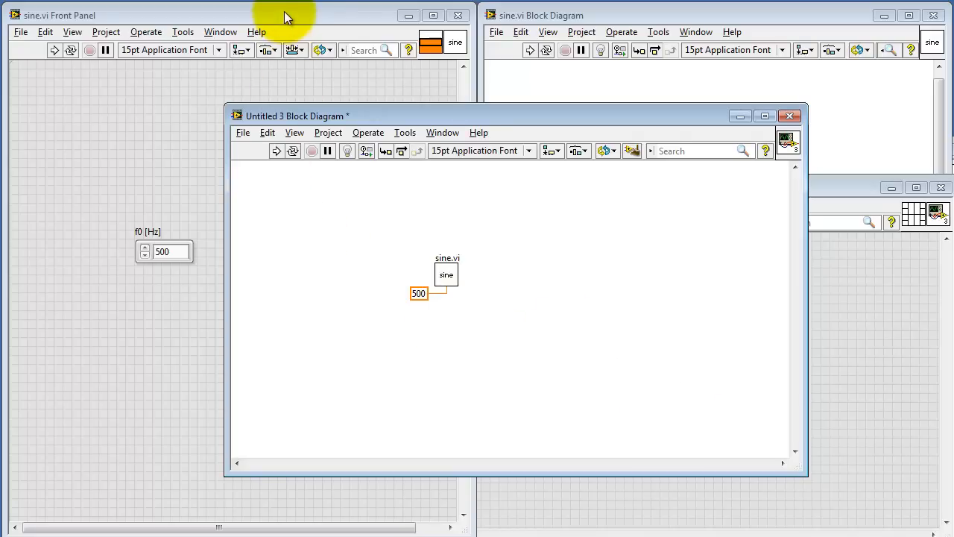
pyautogui.click(44, 31)
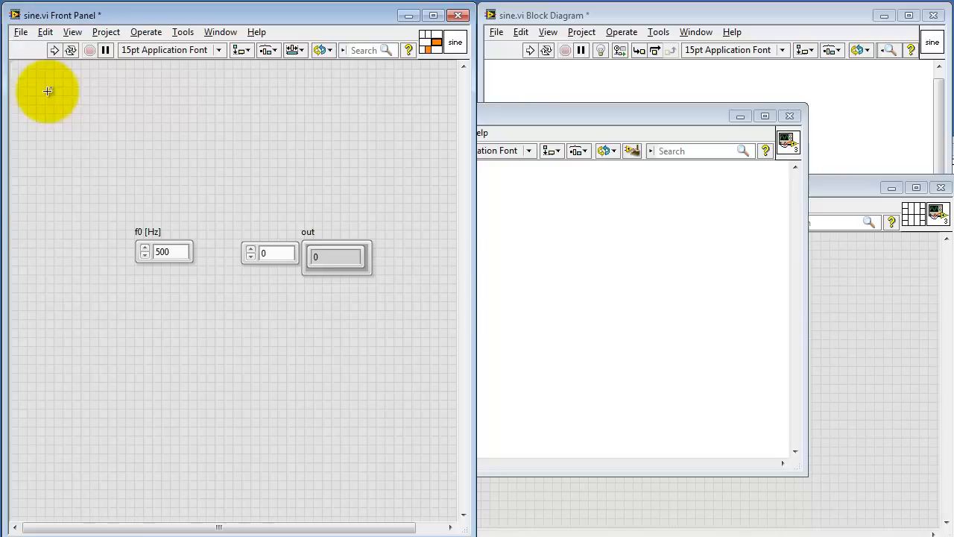
# Return to the Untitled 3 diagram and open the outdated sine.vi node's options
pyautogui.click(20, 32)
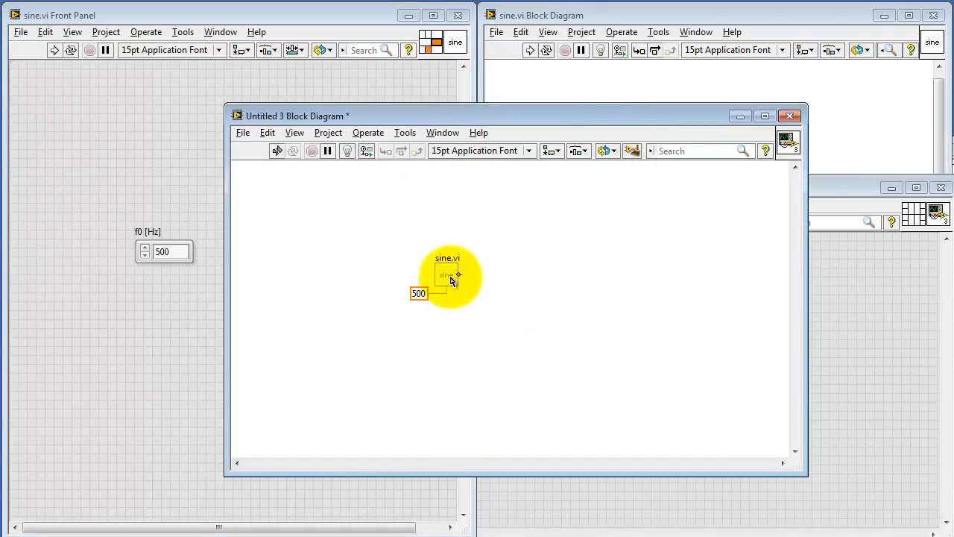
pyautogui.rightClick(447, 276)
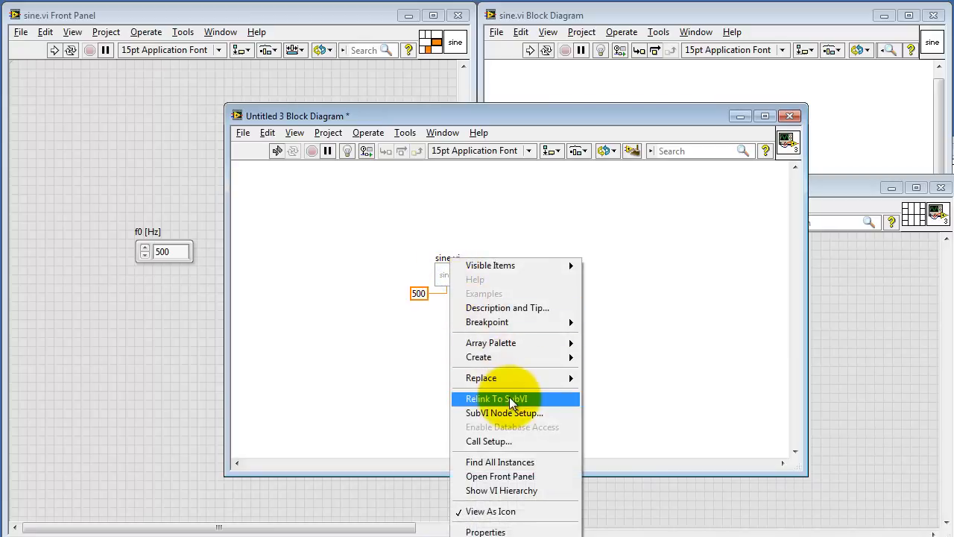